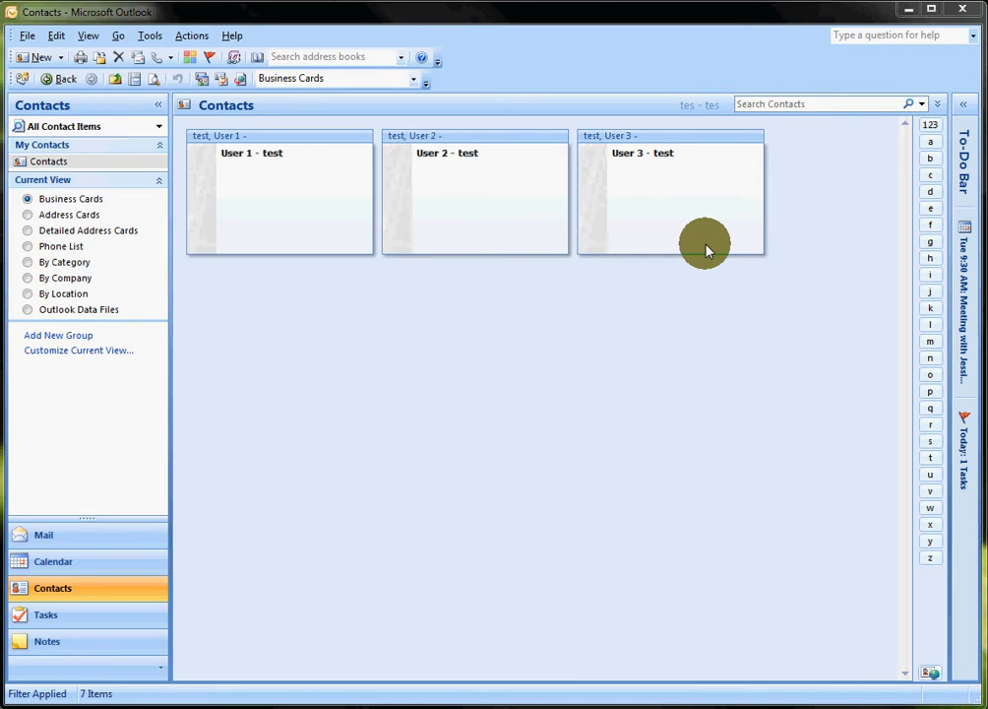
mouse_move(291, 191)
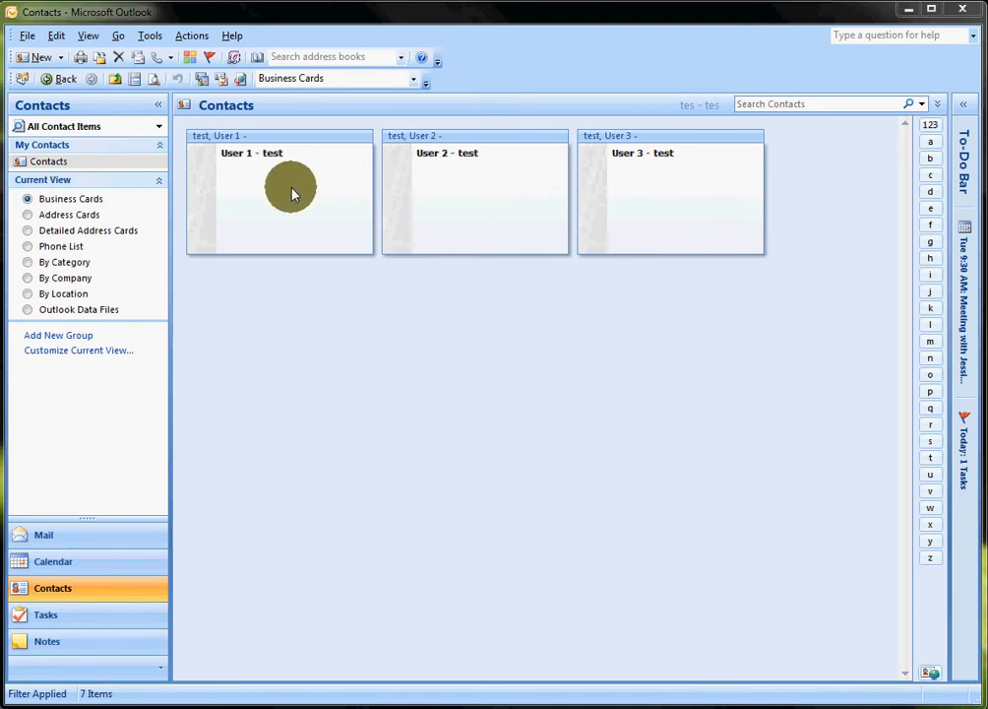
mouse_move(630, 187)
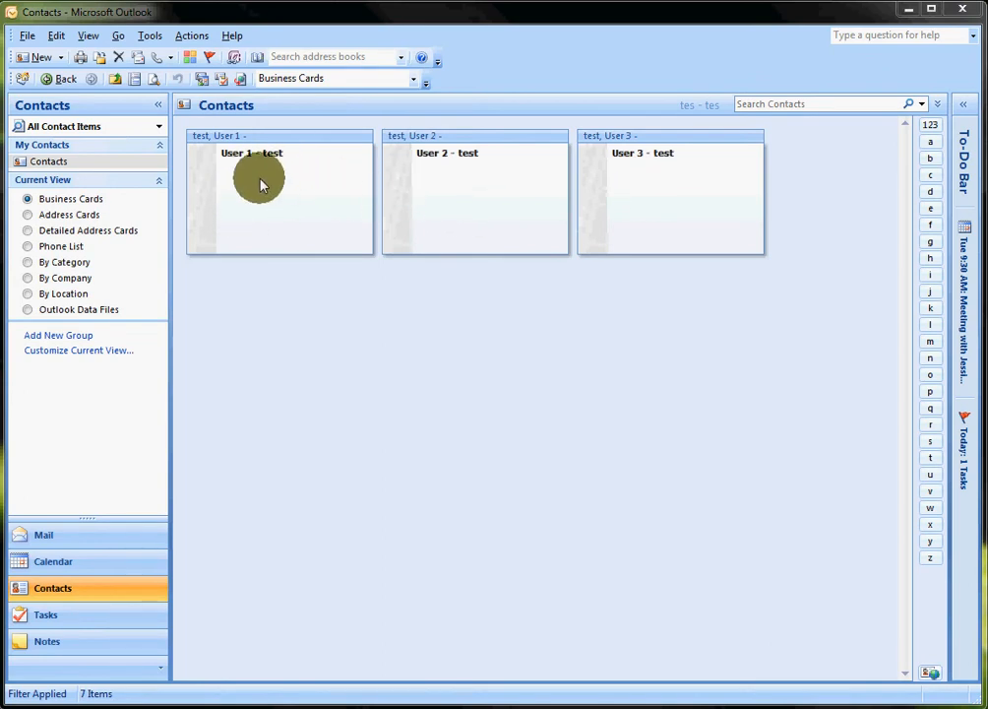
mouse_move(297, 205)
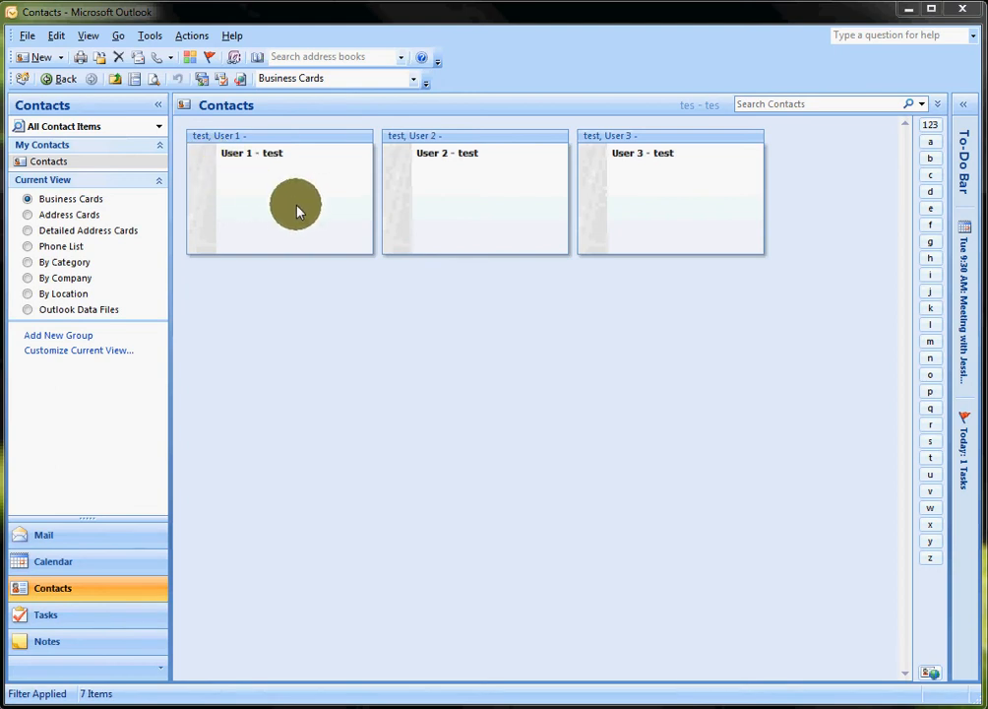
mouse_move(343, 372)
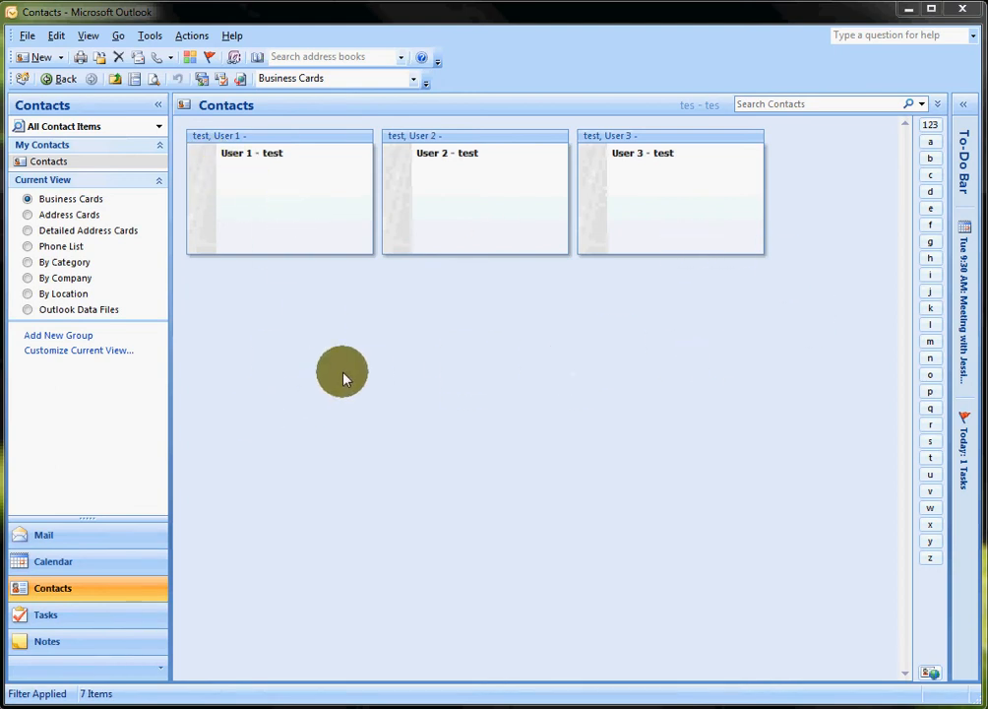
mouse_move(214, 172)
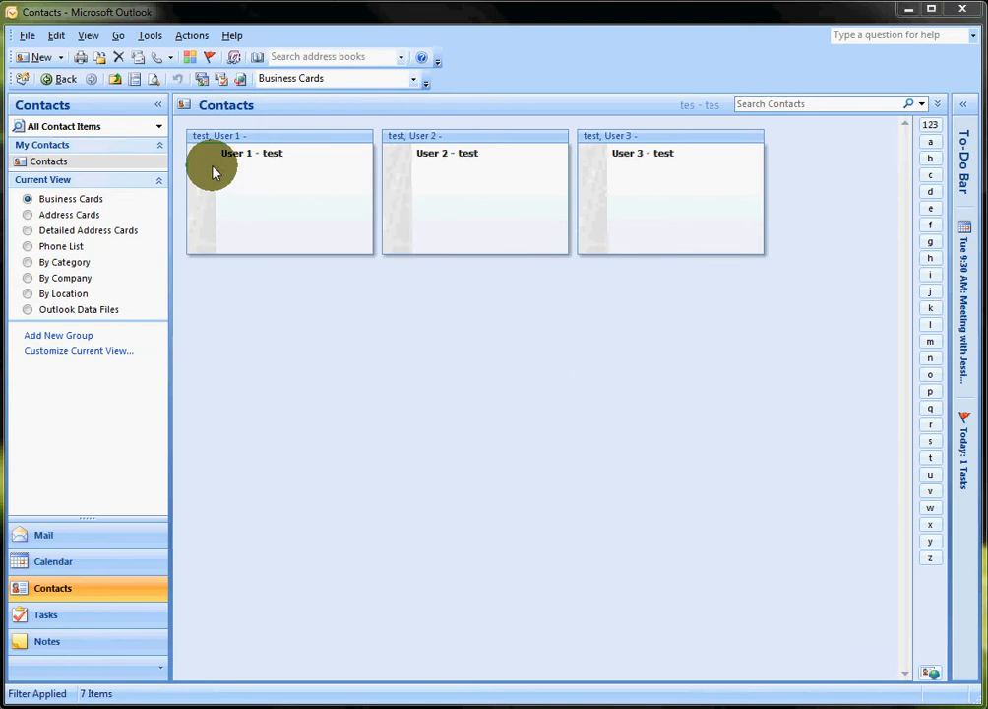
mouse_move(302, 182)
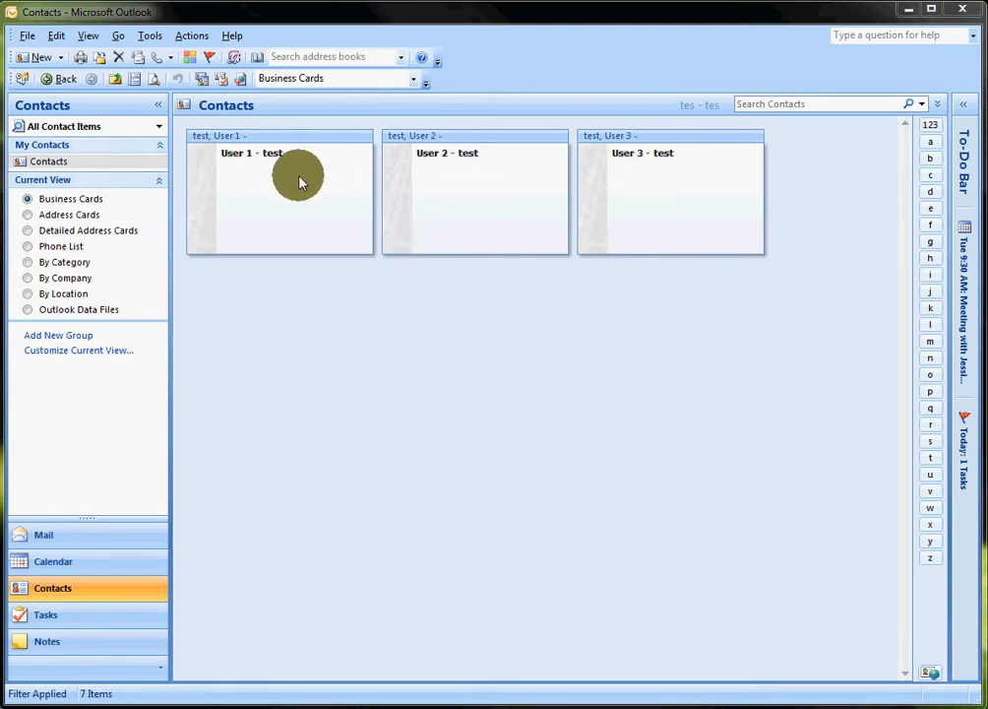
mouse_move(315, 167)
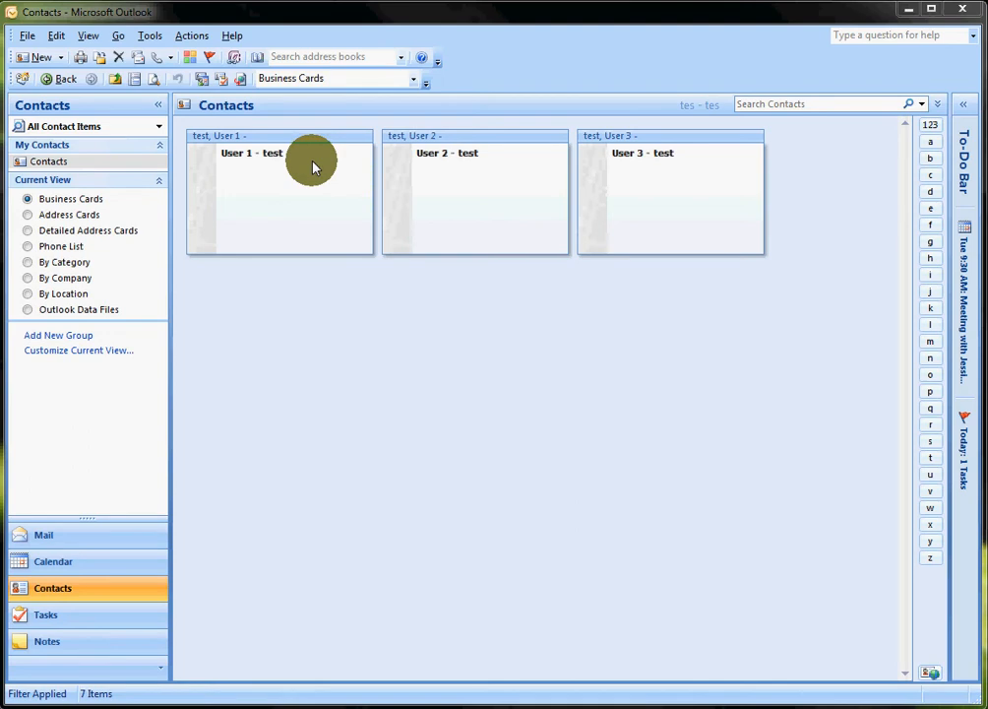
mouse_move(274, 174)
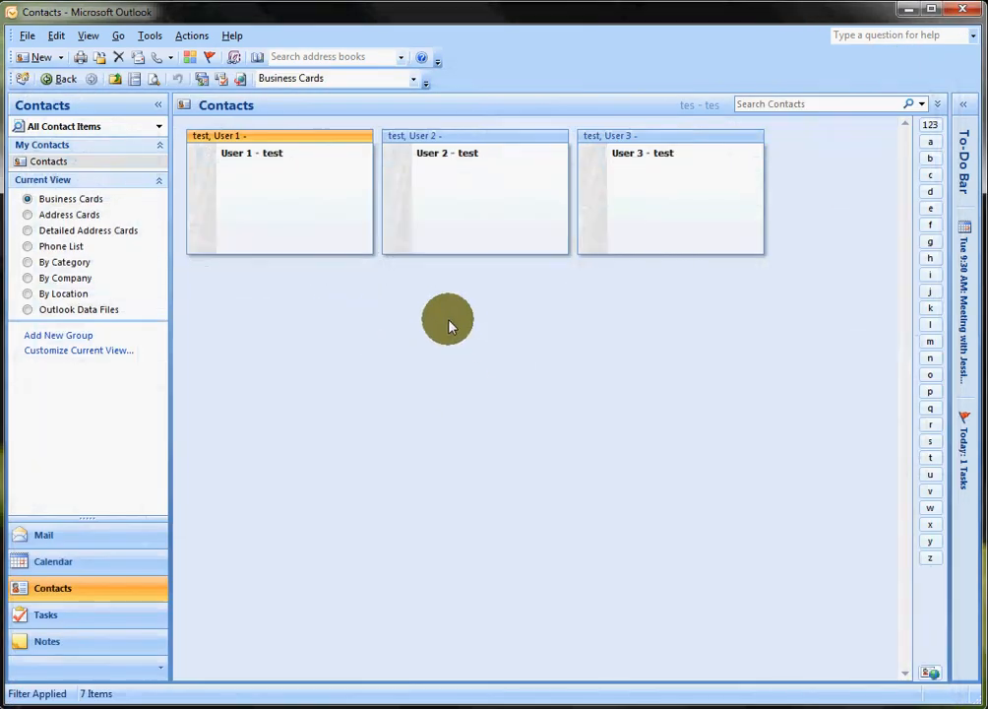
mouse_move(350, 354)
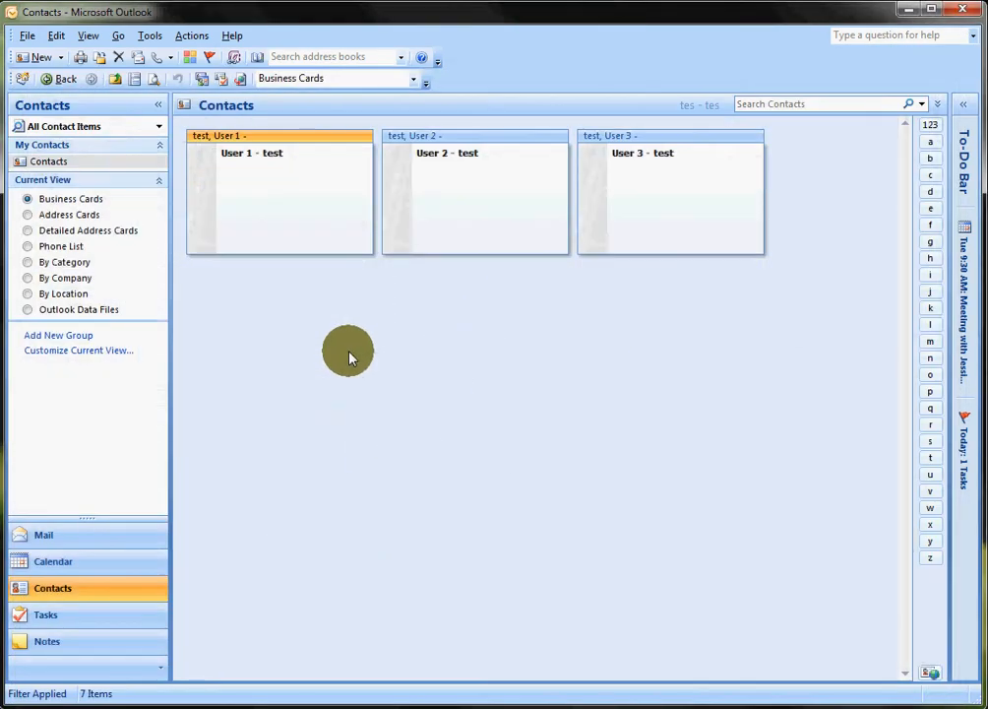
- Start two draft contacts and discard both without saving
click(34, 56)
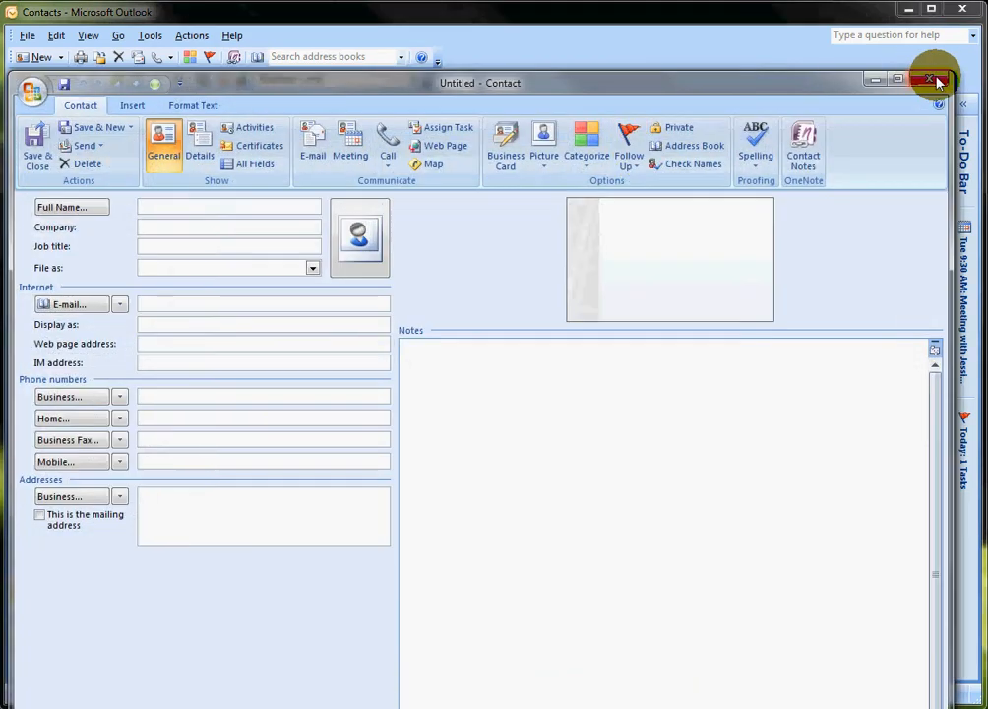
click(936, 79)
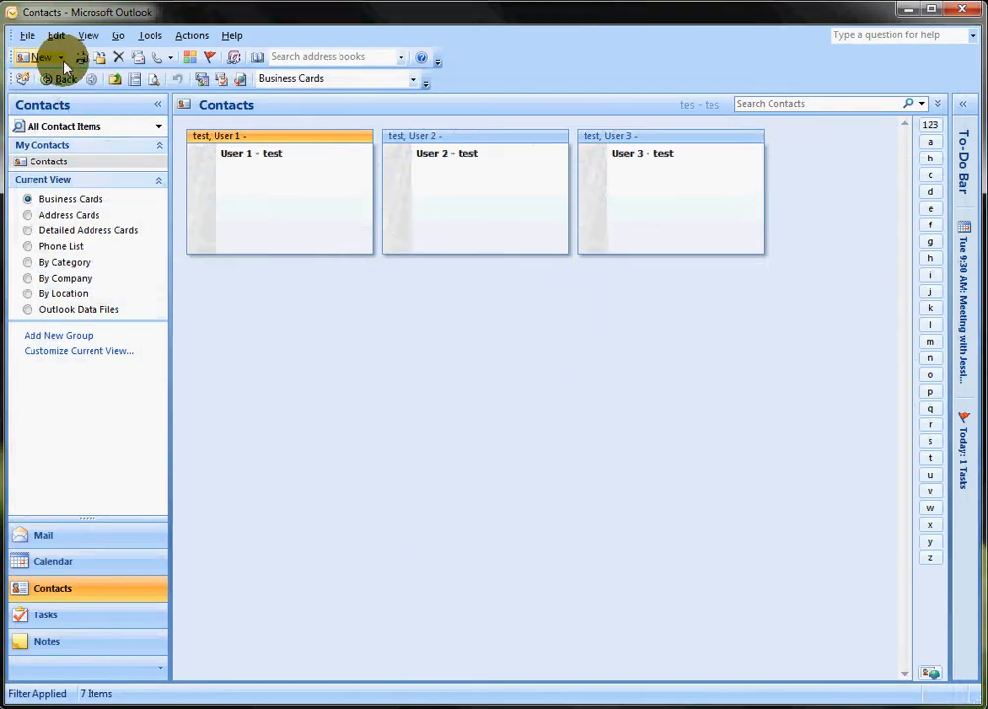
mouse_move(379, 258)
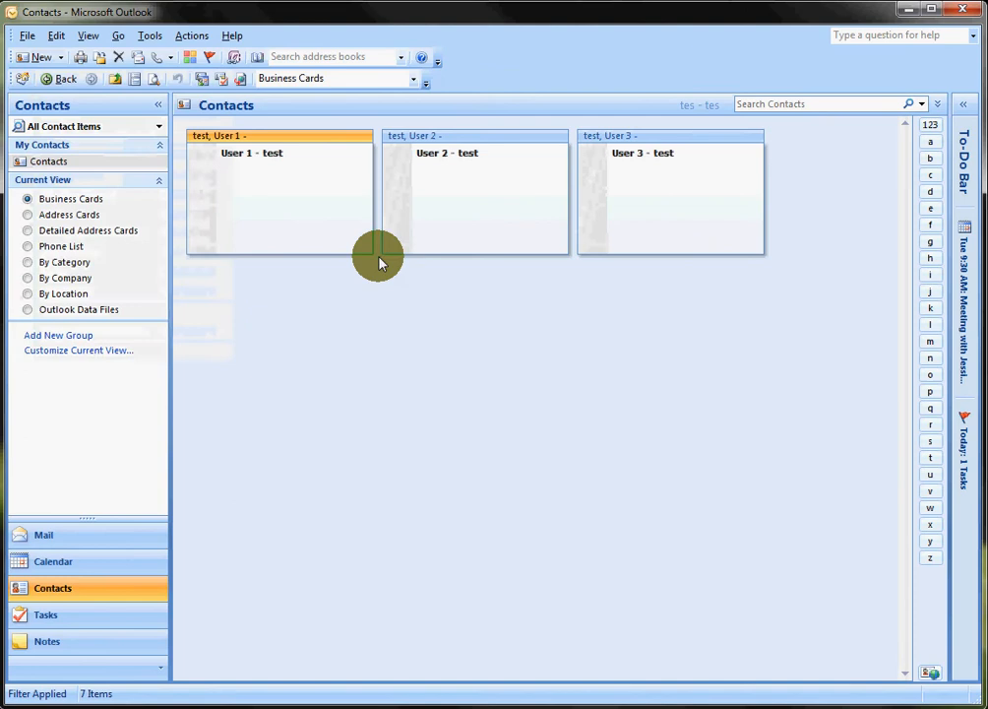
click(33, 56)
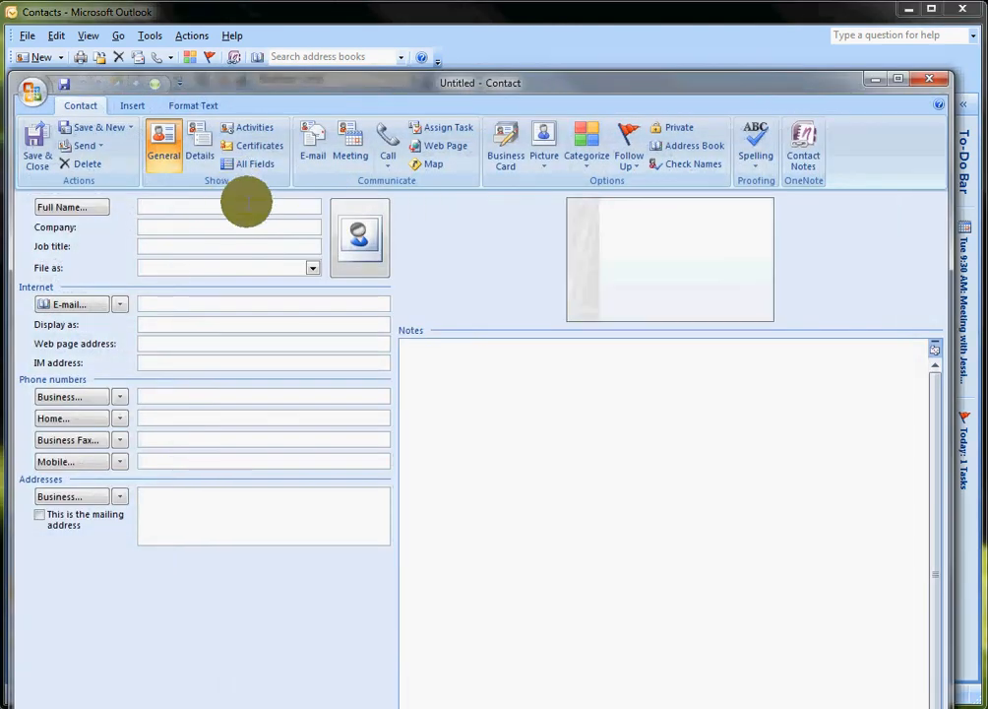
text(Jessica Alba)
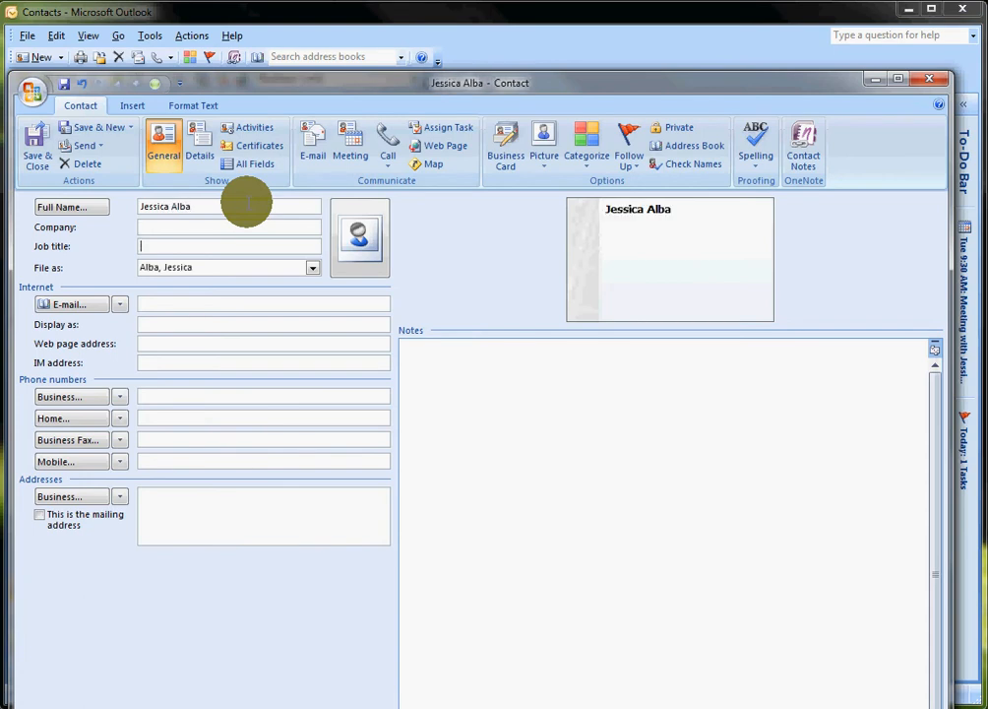
text(Chris-D)
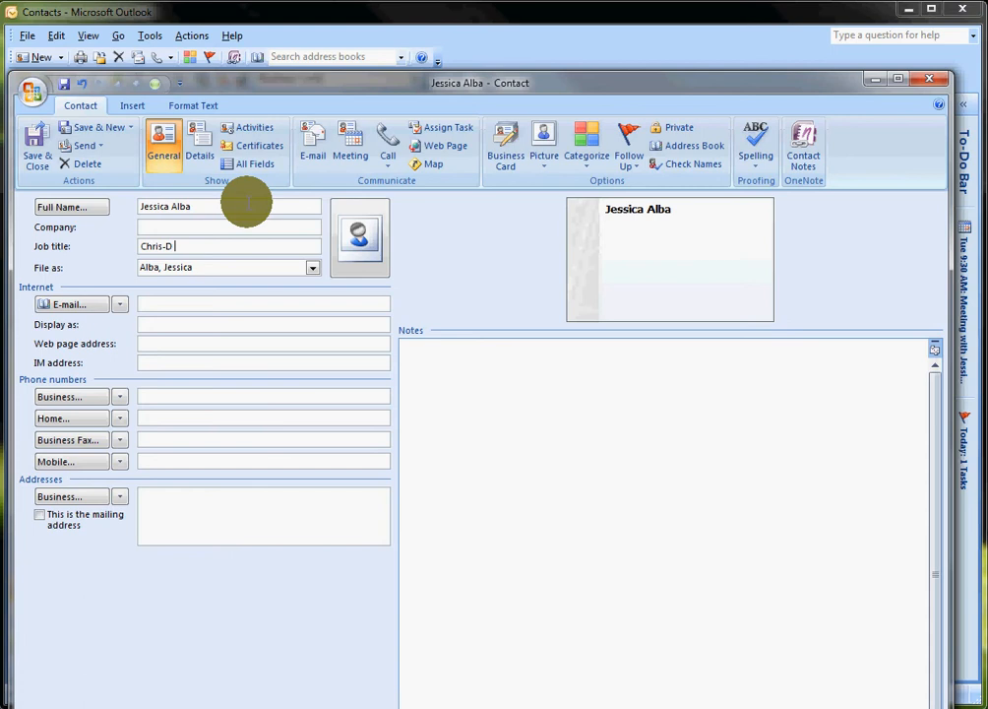
text(`s assistant)
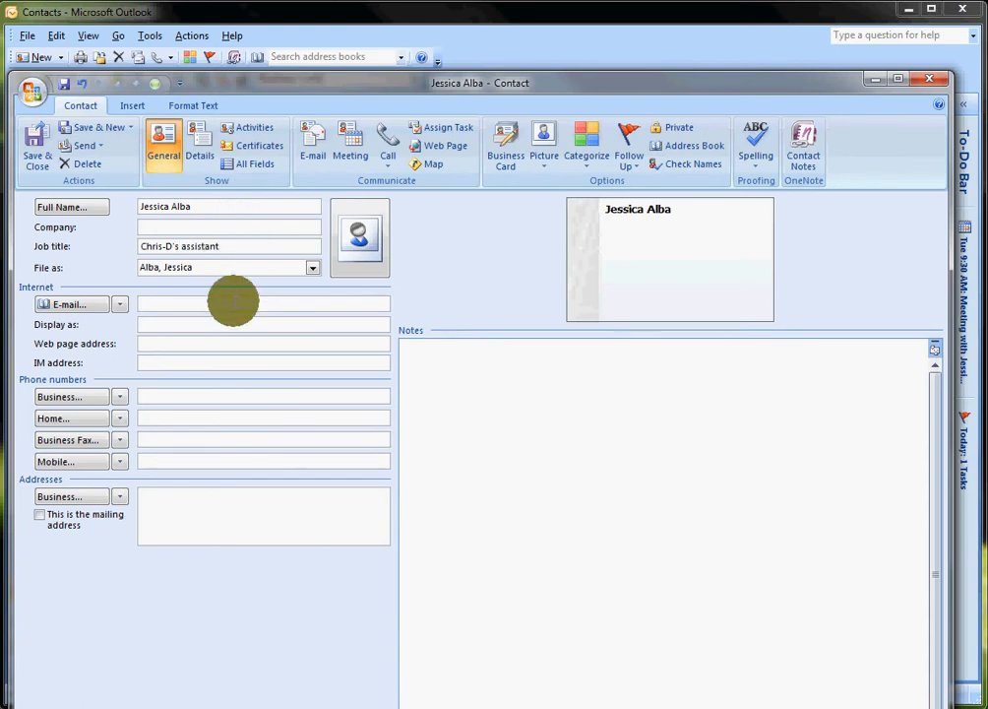
click(36, 147)
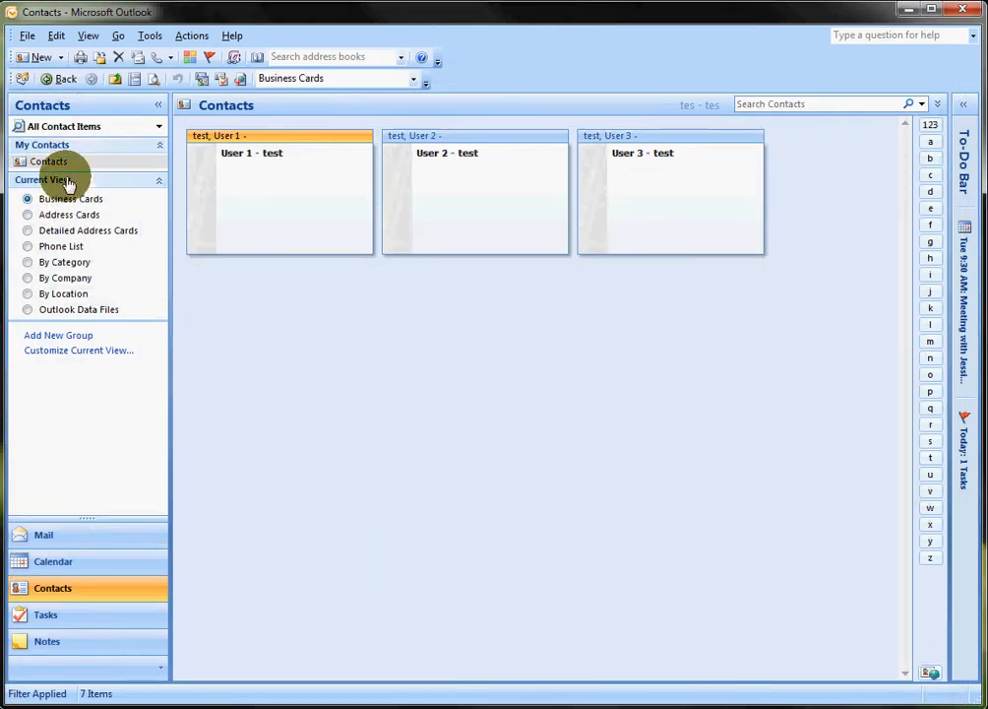
- Create a contact with full name 'Jessica Alba - Test' and save it
click(35, 56)
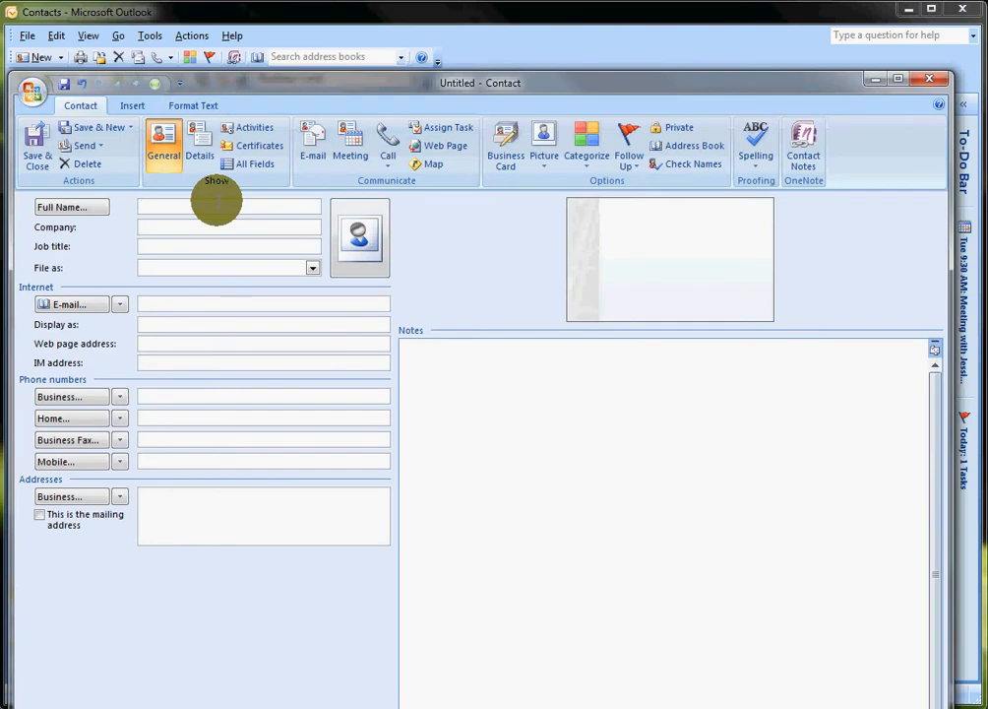
text(Jessica Alba)
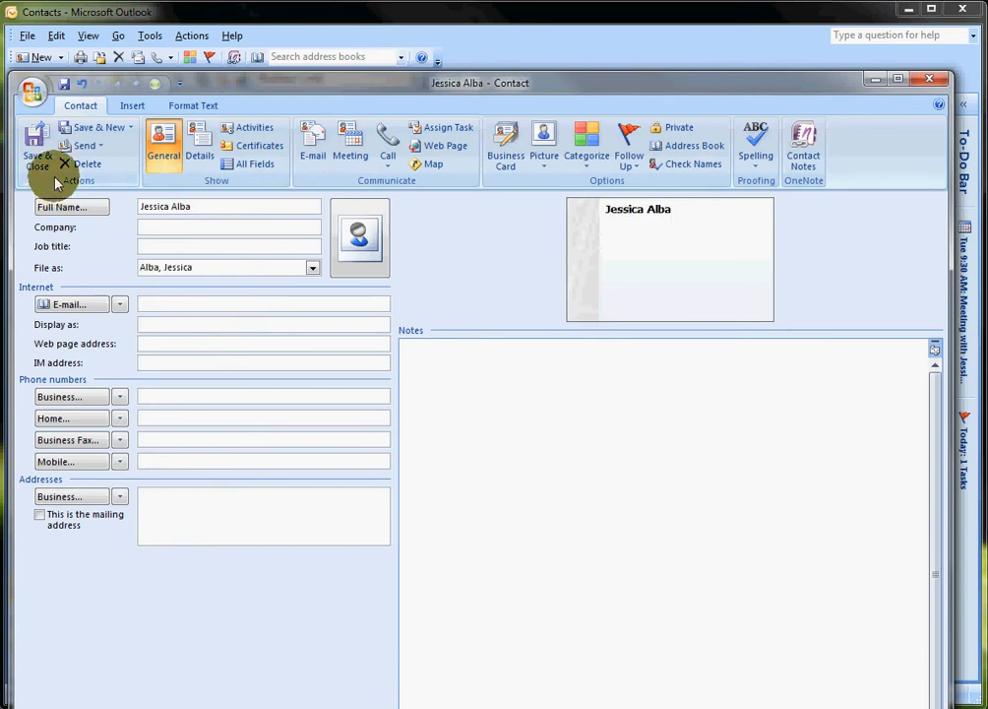
click(197, 206)
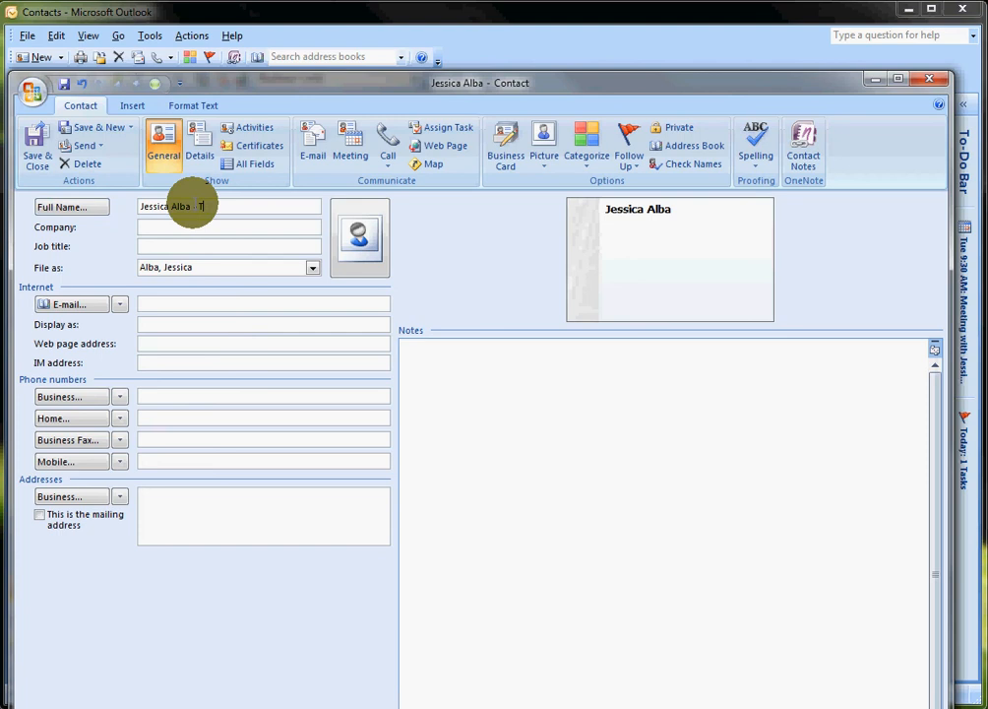
text(- Test)
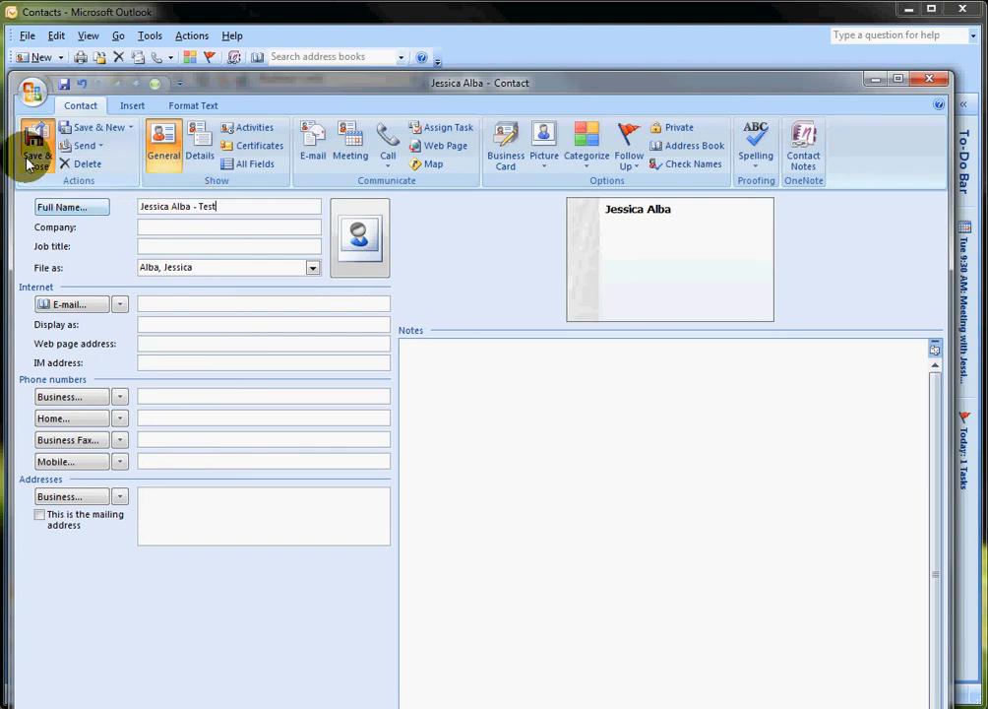
click(36, 148)
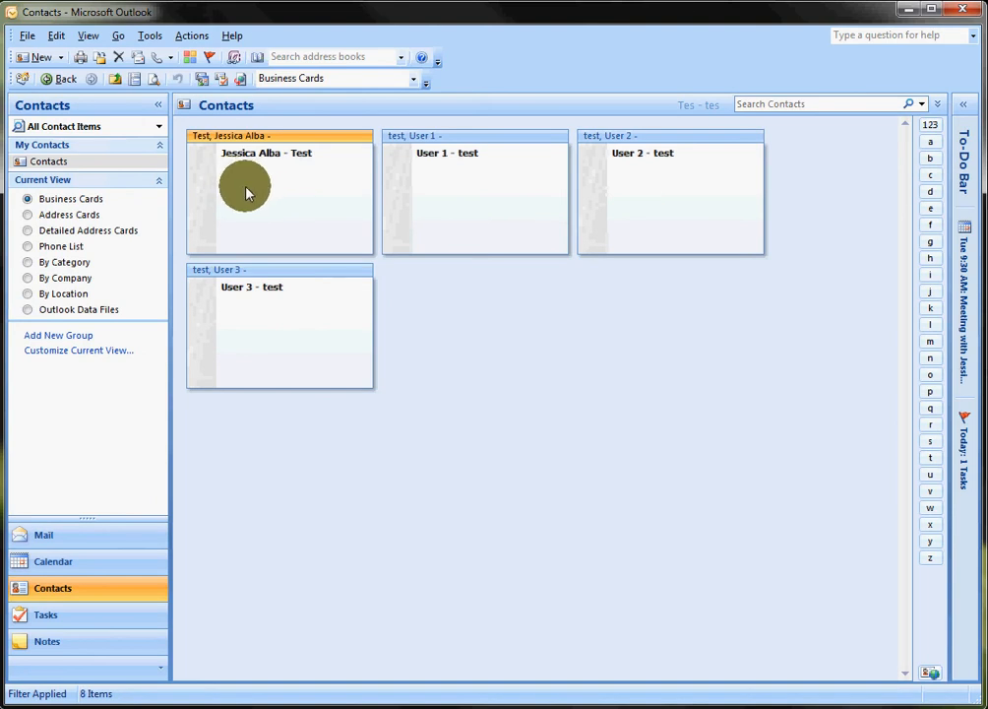
- Reopen the saved Jessica Alba - Test contact from its business card
double_click(247, 192)
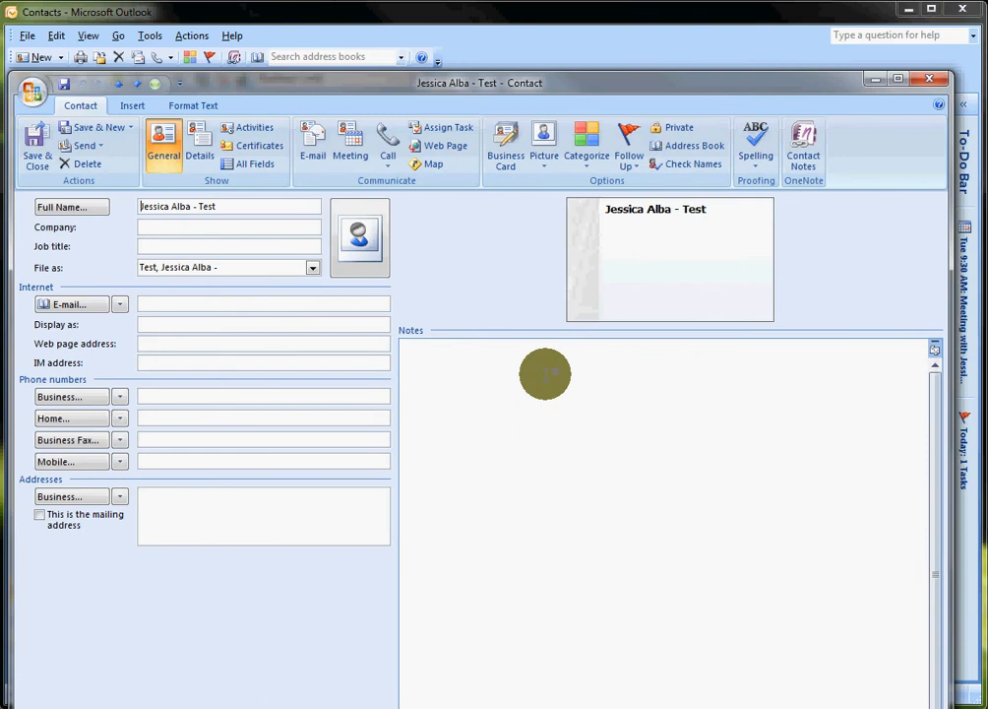
mouse_move(596, 254)
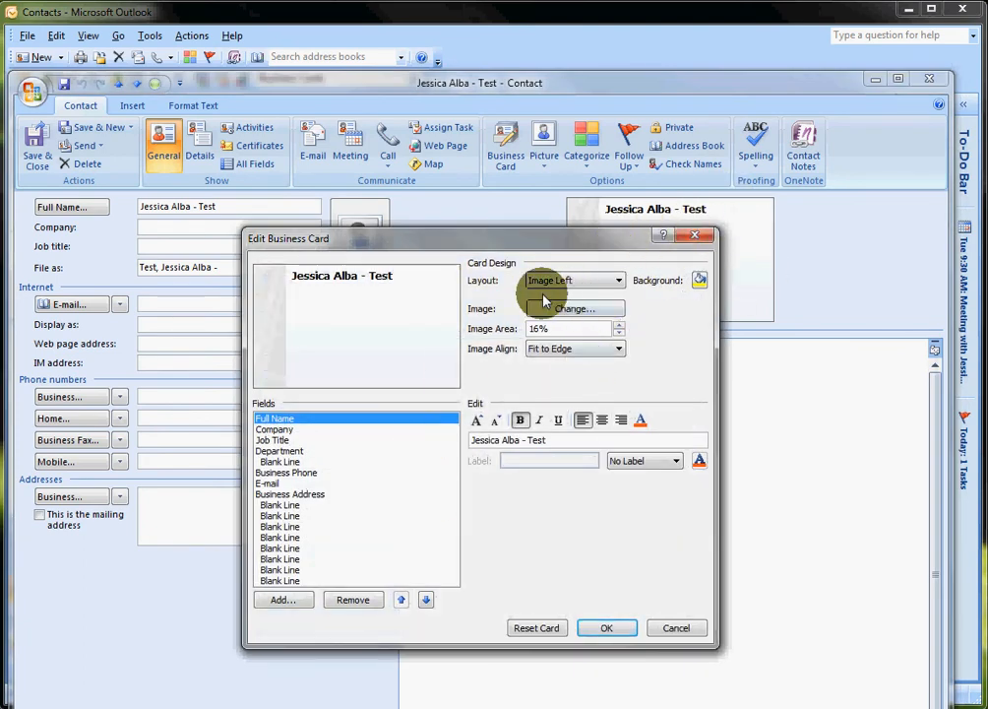
mouse_move(303, 483)
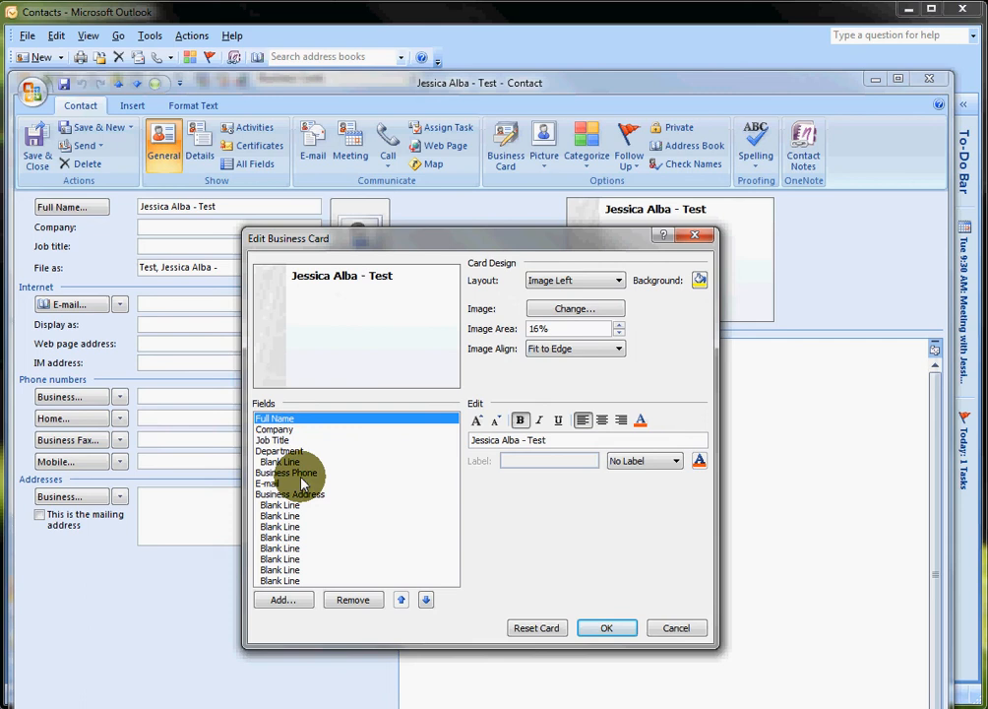
- Open Edit Business Card and select the Full Name field
click(275, 418)
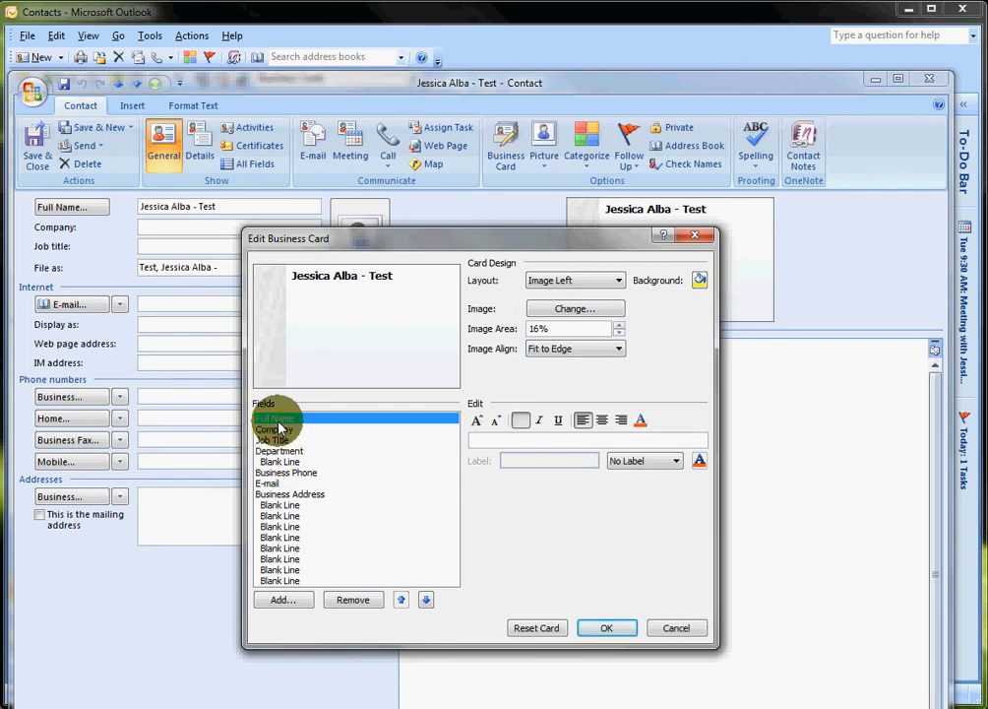
click(275, 418)
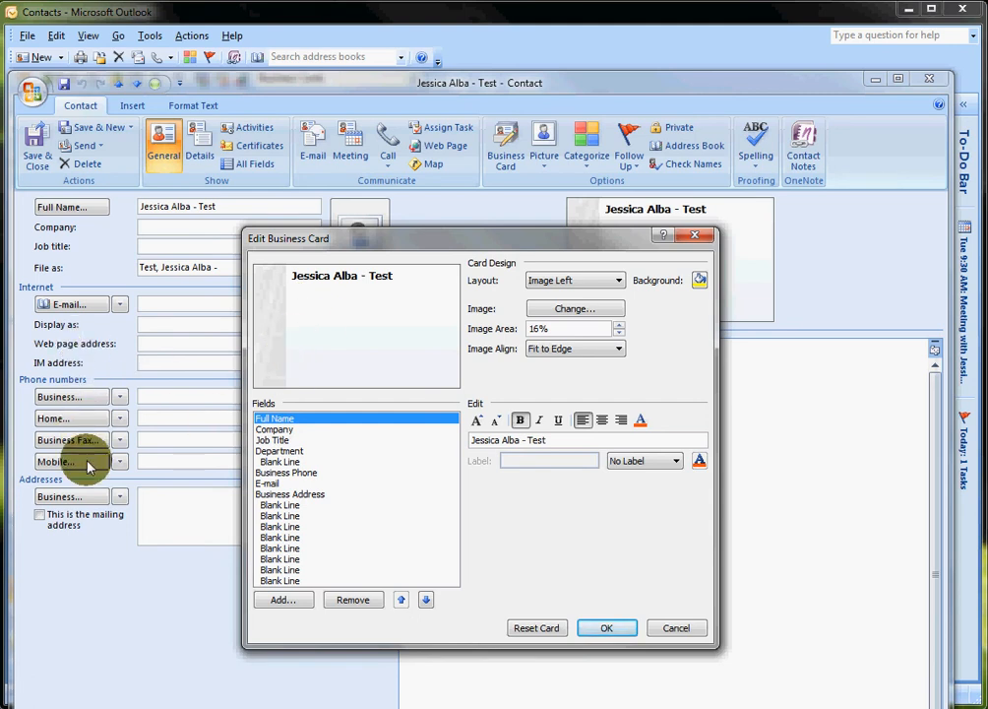
mouse_move(667, 610)
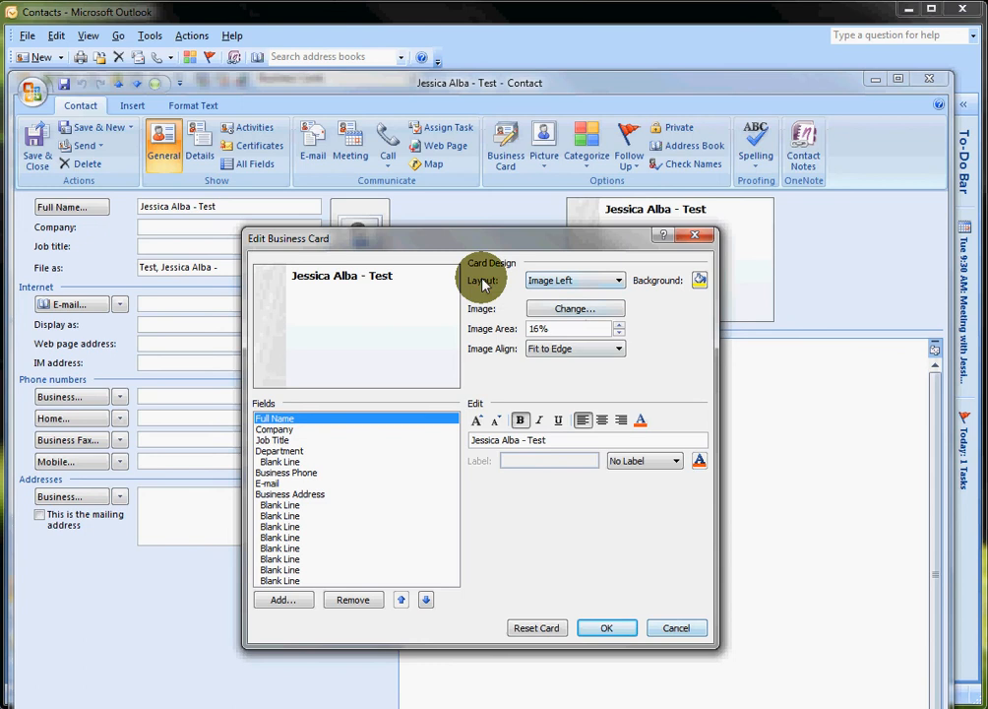
mouse_move(575, 308)
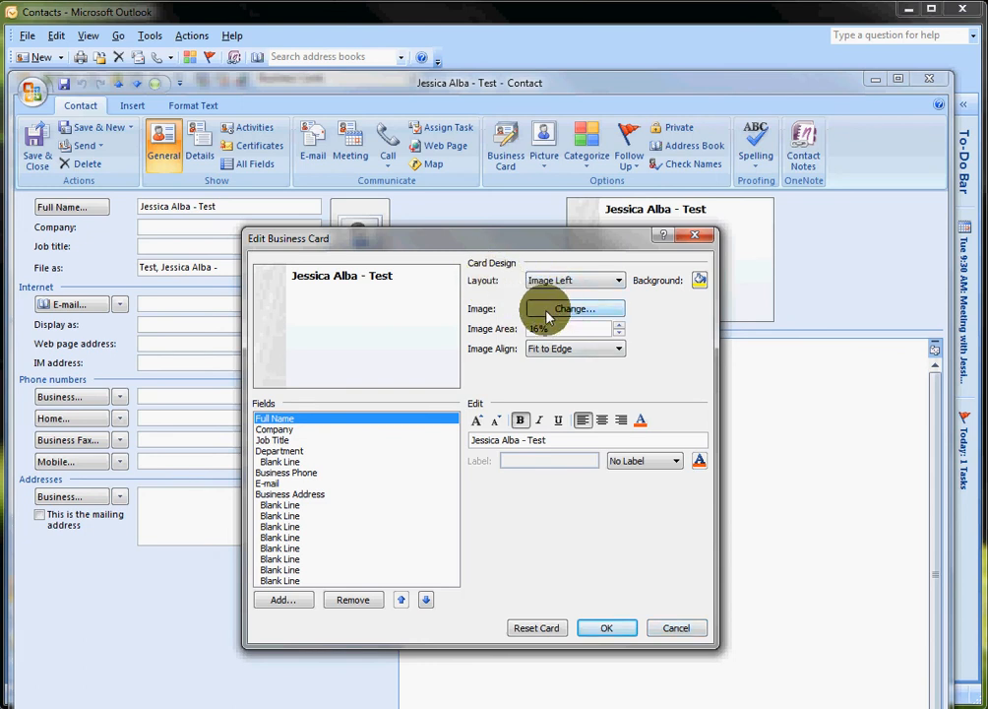
- Add jessica-alba.jpg to the card and raise its image area to 43%
click(576, 308)
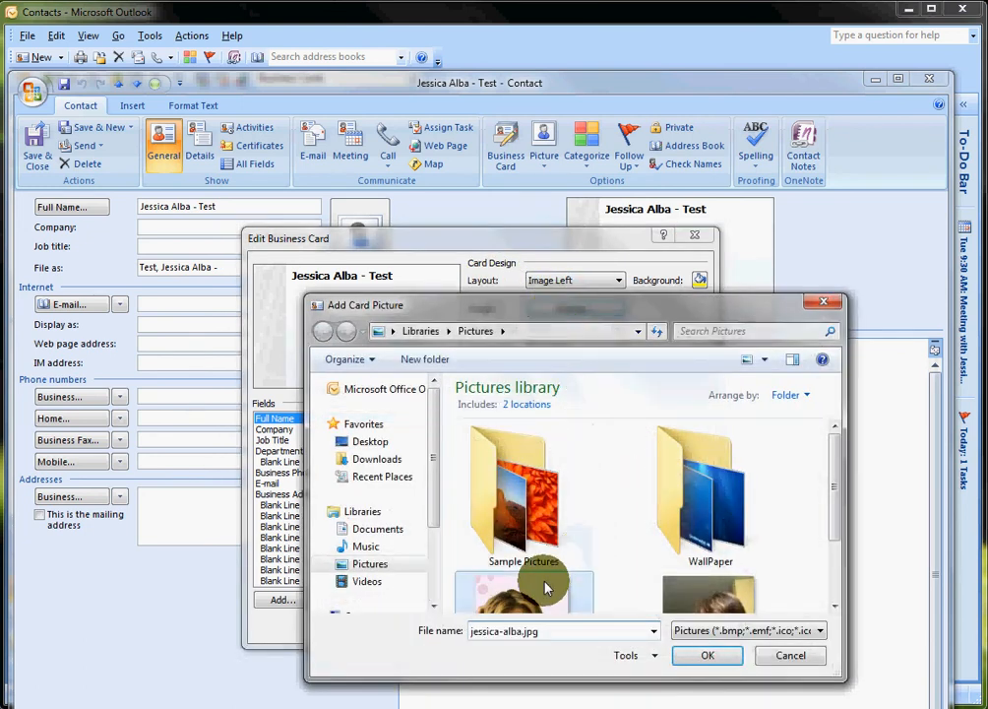
click(707, 655)
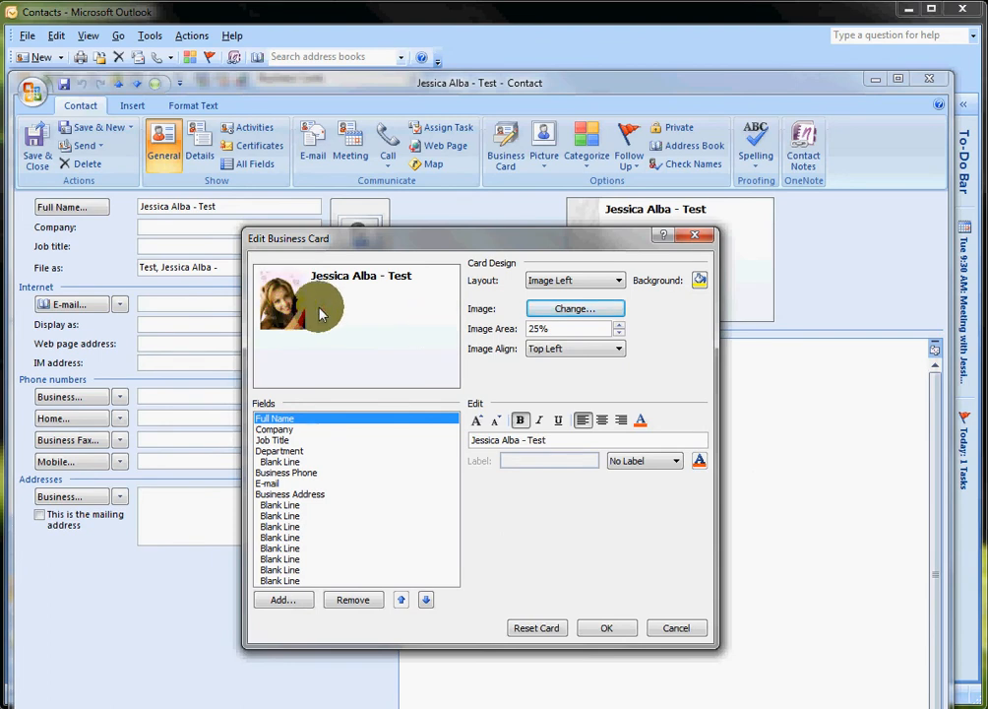
click(619, 328)
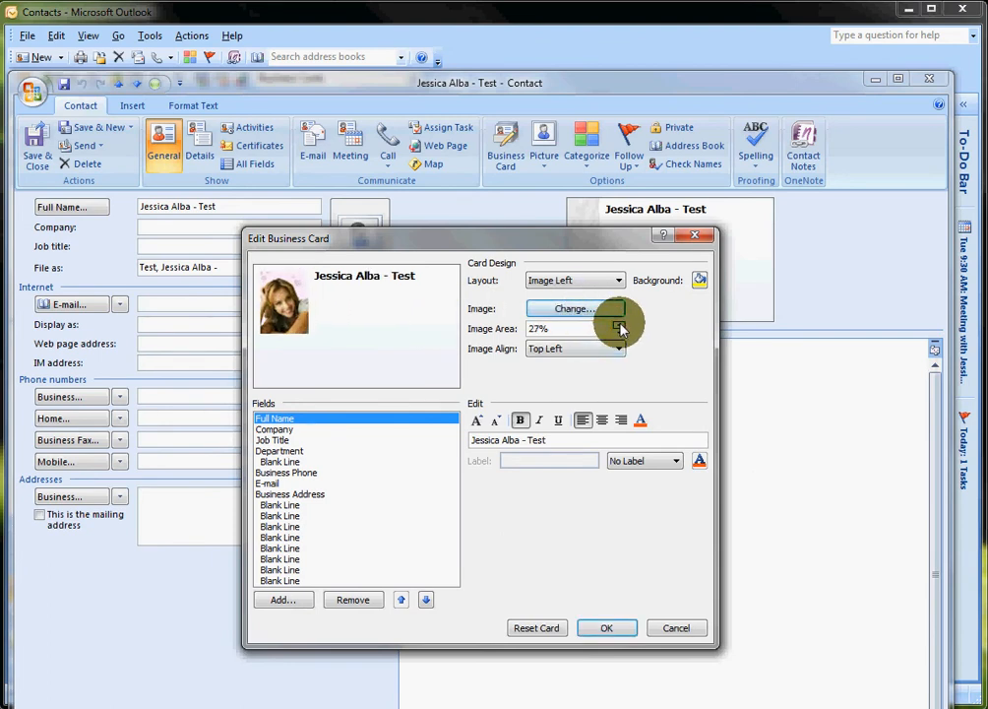
click(617, 325)
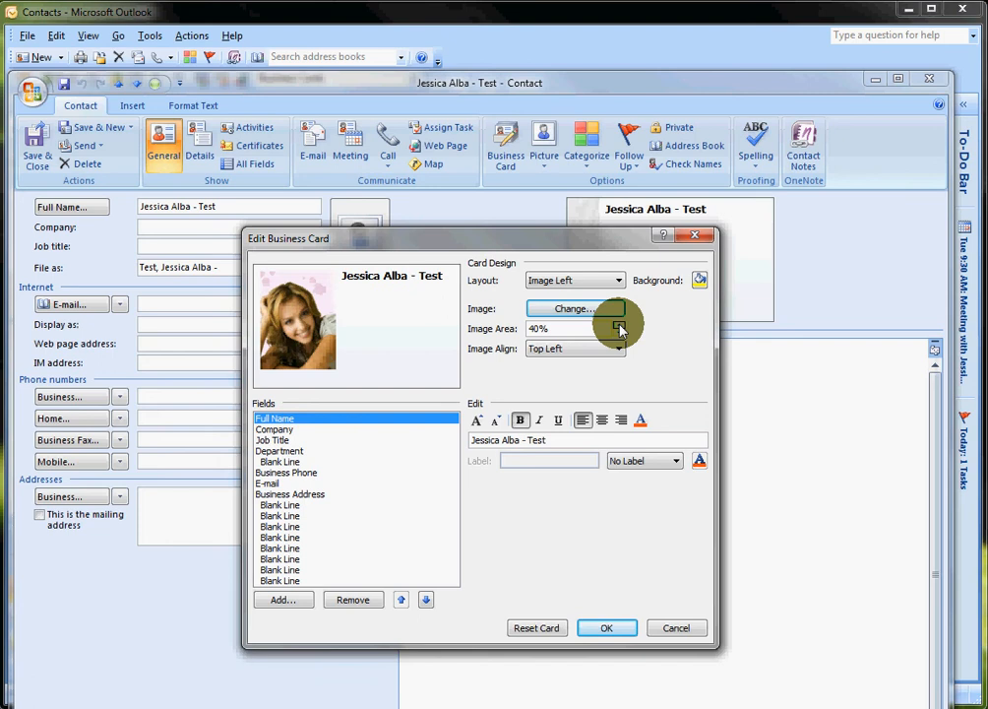
click(618, 324)
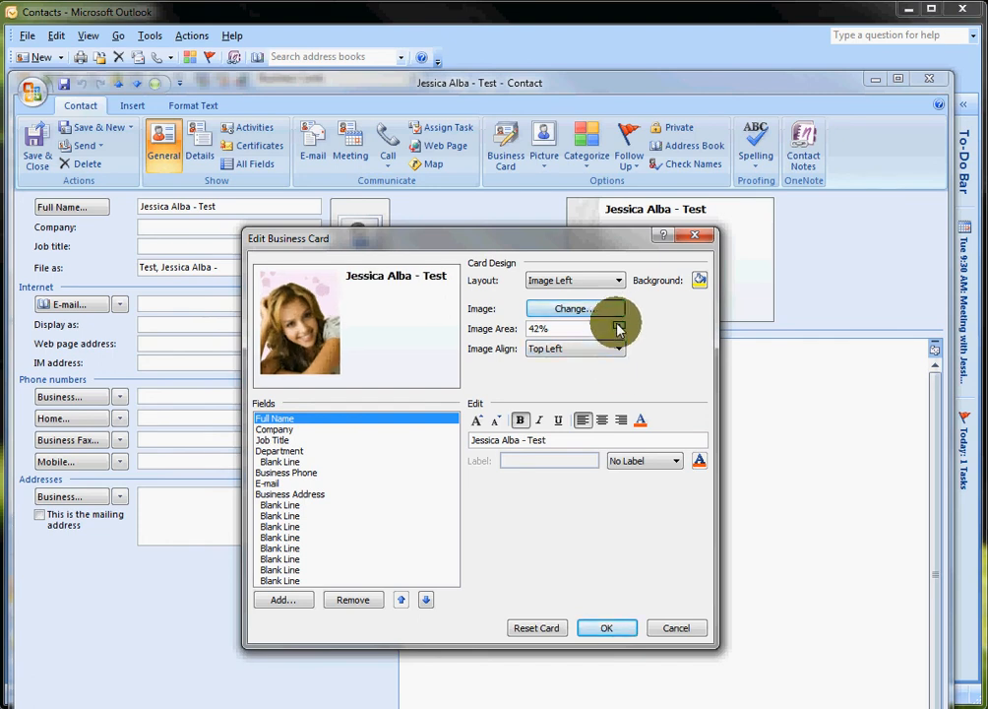
click(620, 324)
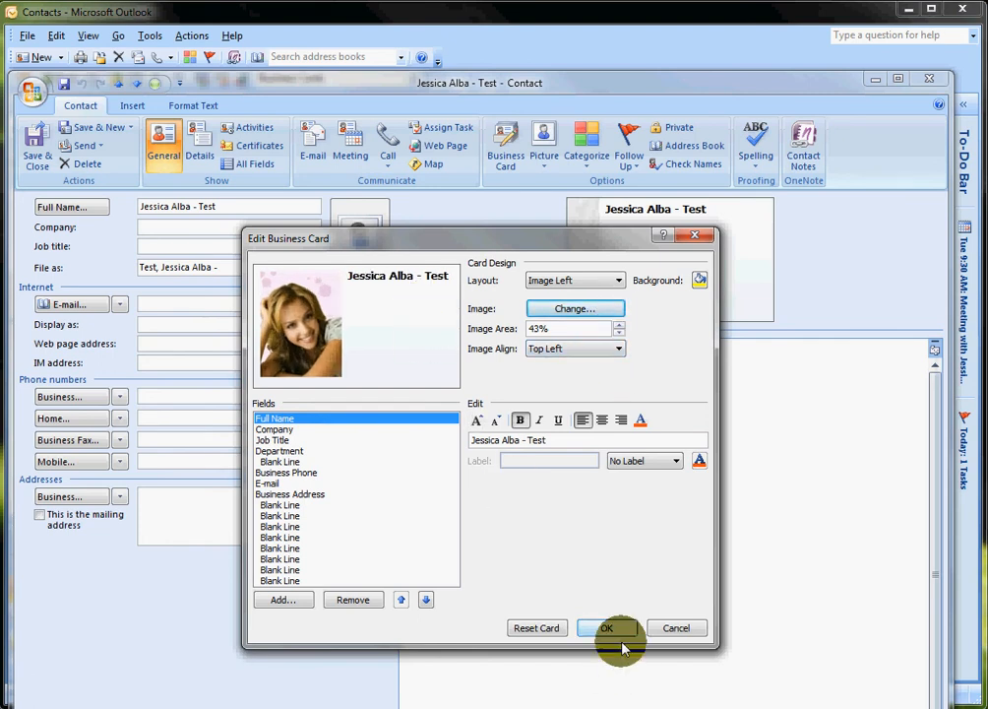
click(606, 628)
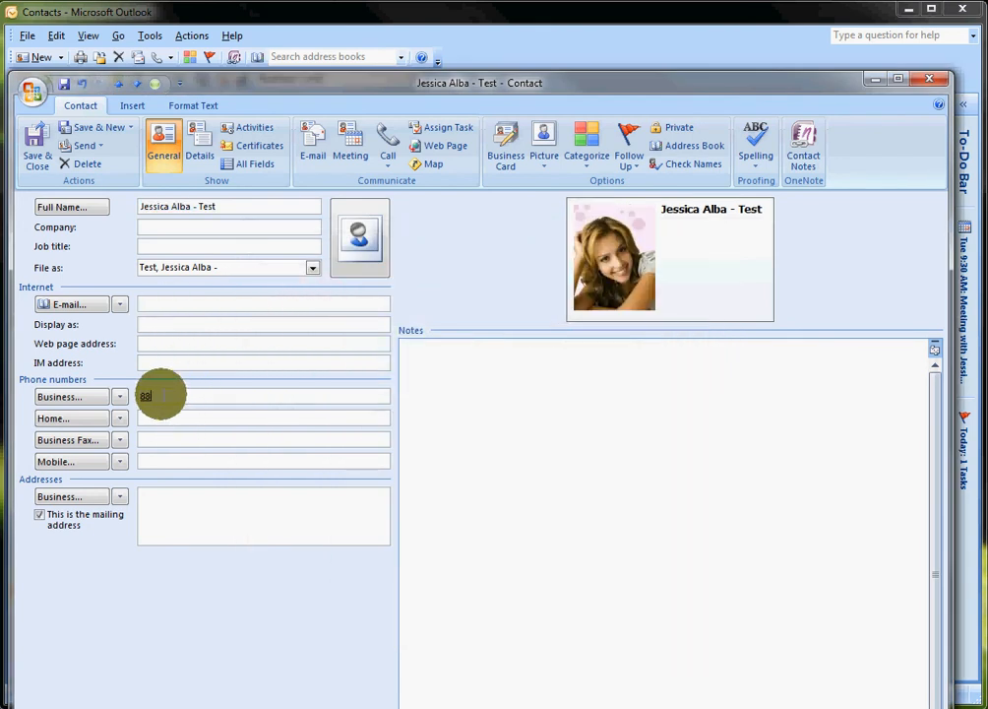
text(888-123)
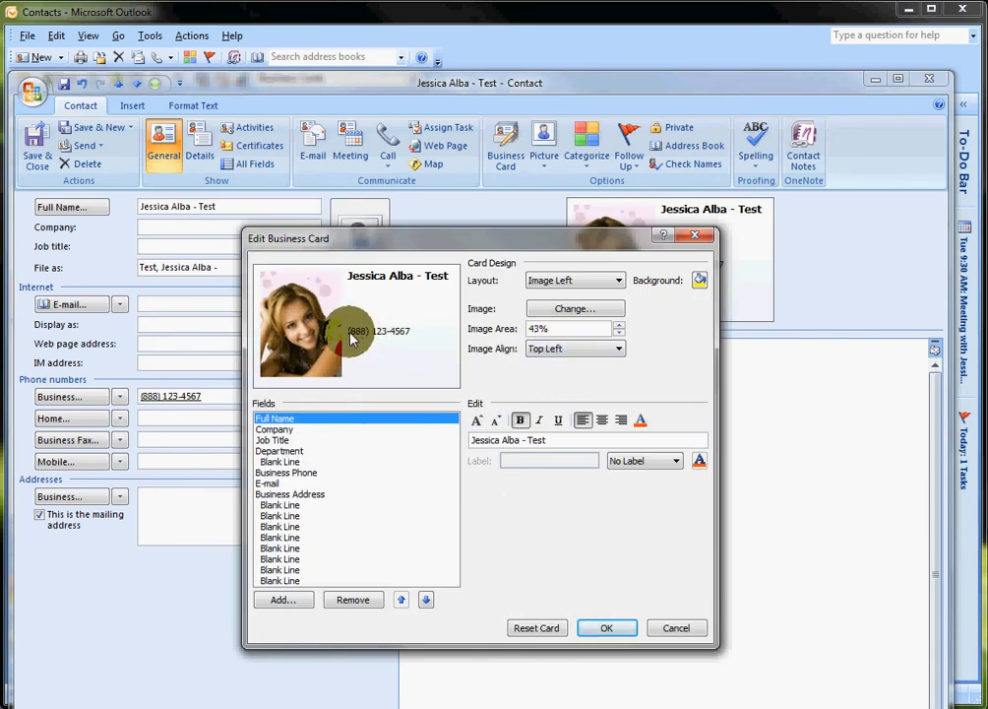
- Make the card's business phone line bold, right-aligned and olive
click(286, 472)
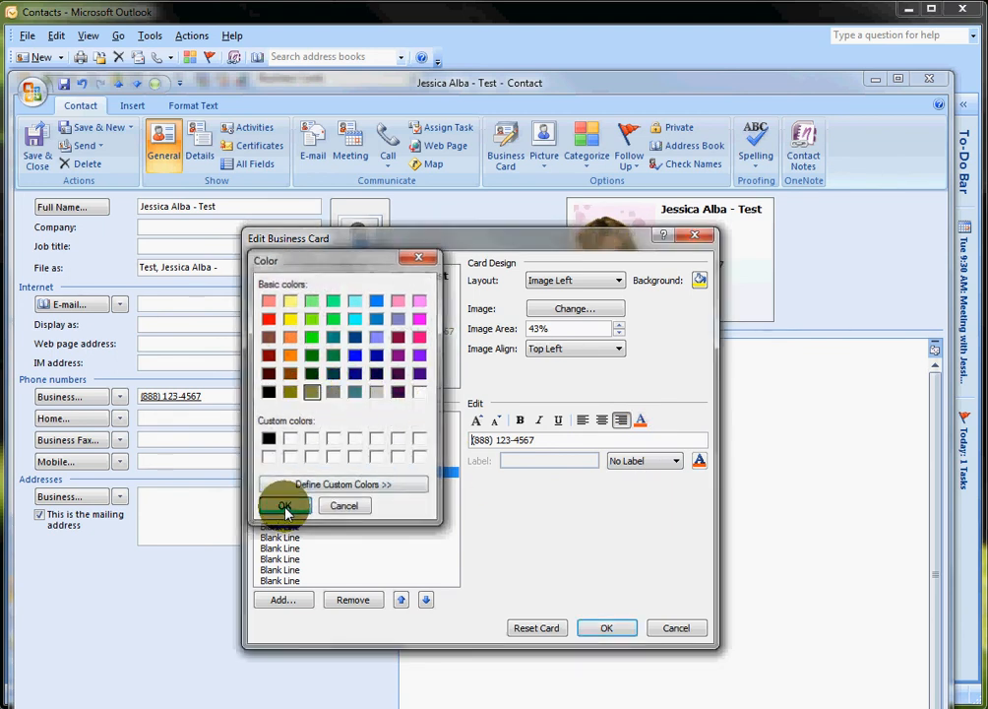
click(284, 505)
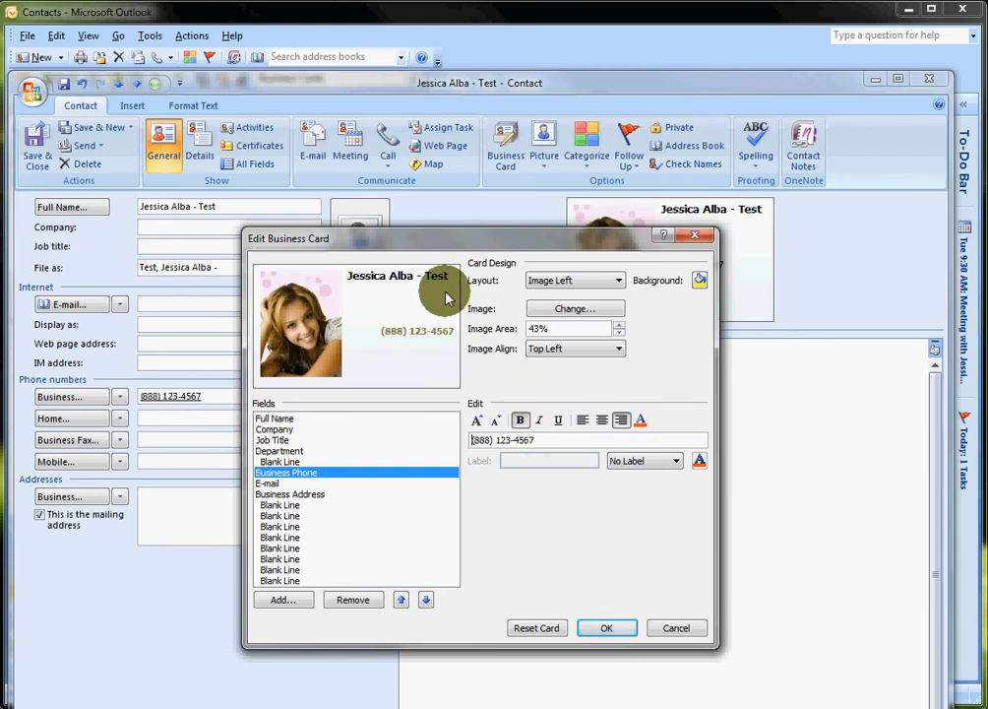
click(275, 417)
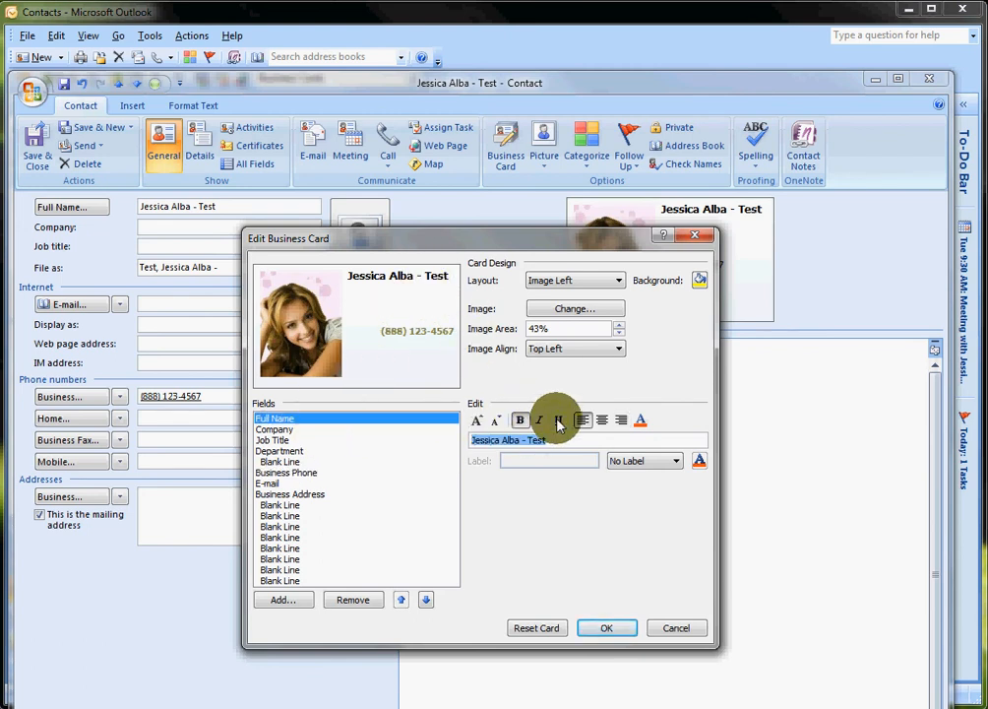
mouse_move(496, 420)
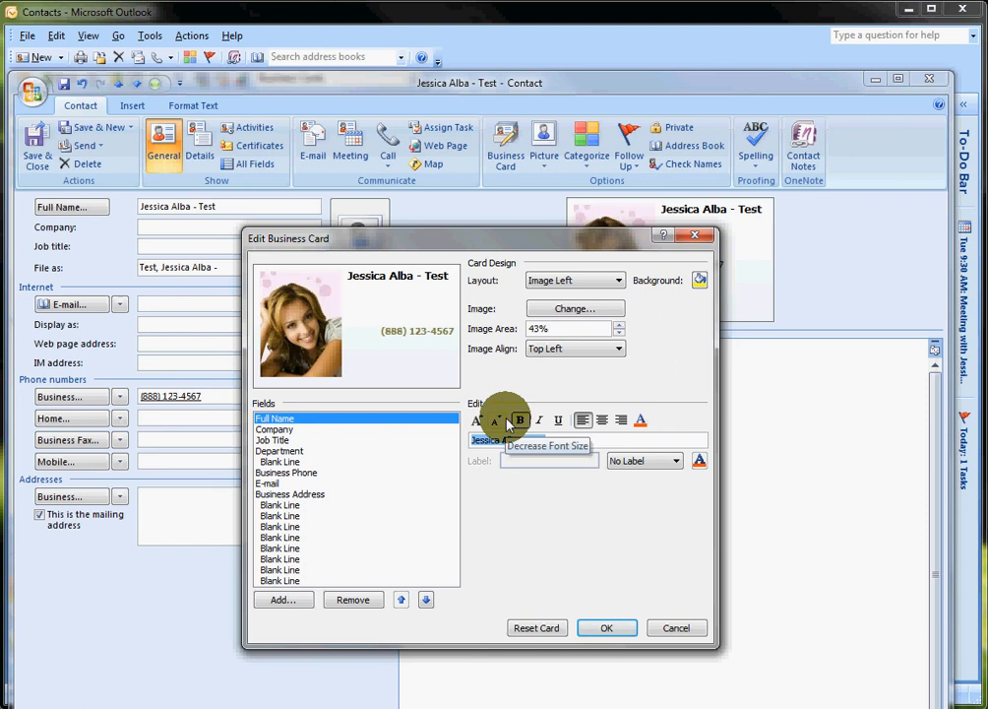
click(497, 420)
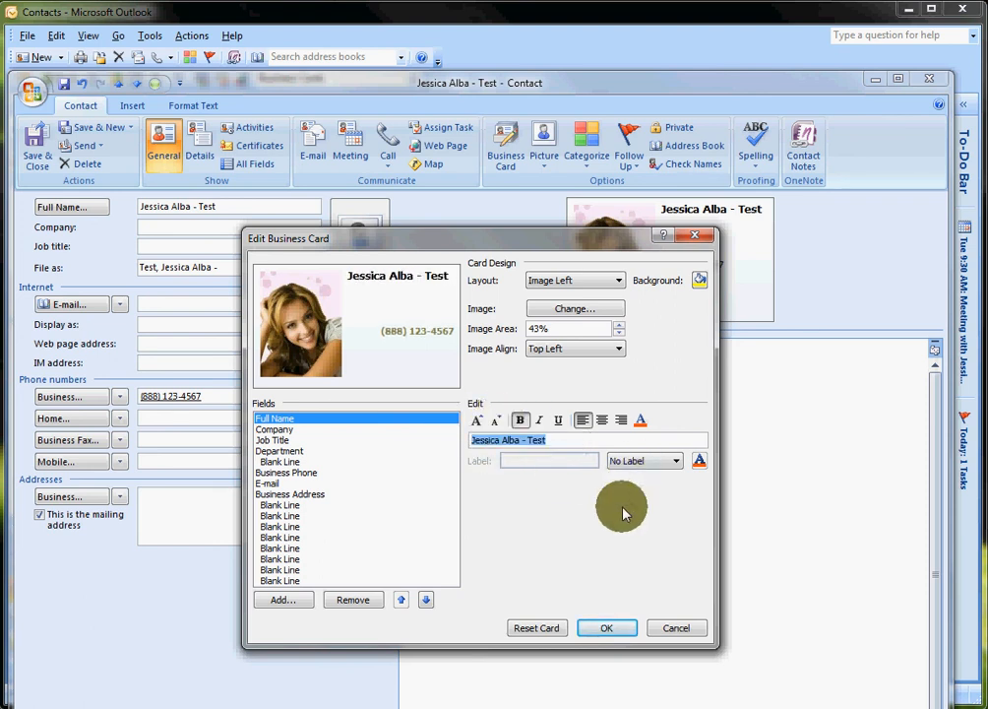
click(618, 349)
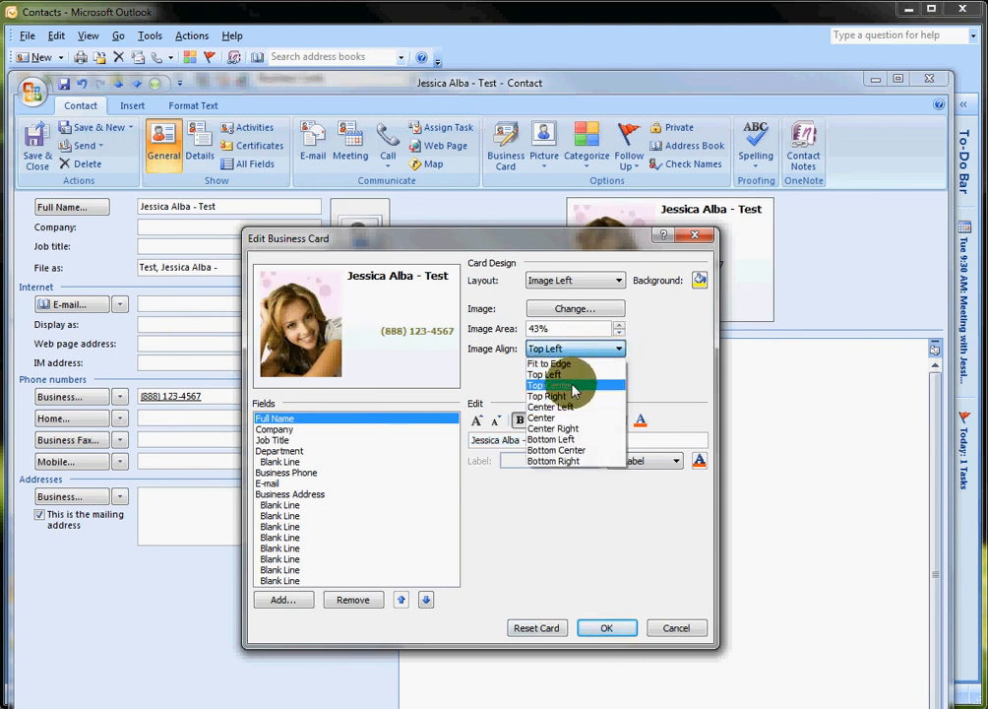
mouse_move(576, 384)
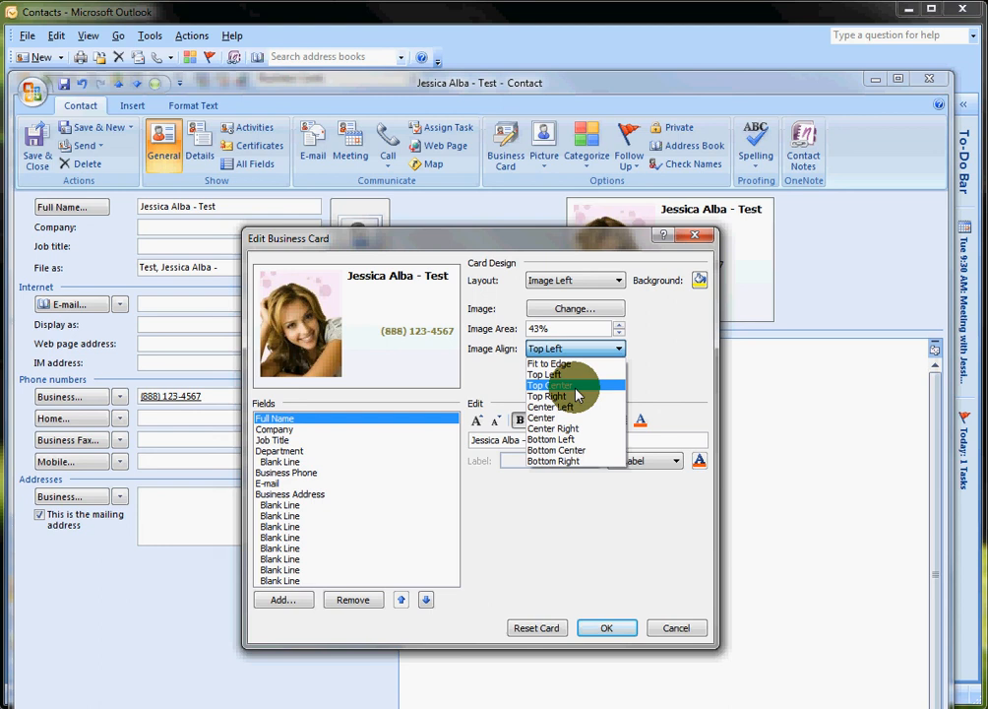
- Align the card photo top center at 40%, with Image Left layout
click(575, 308)
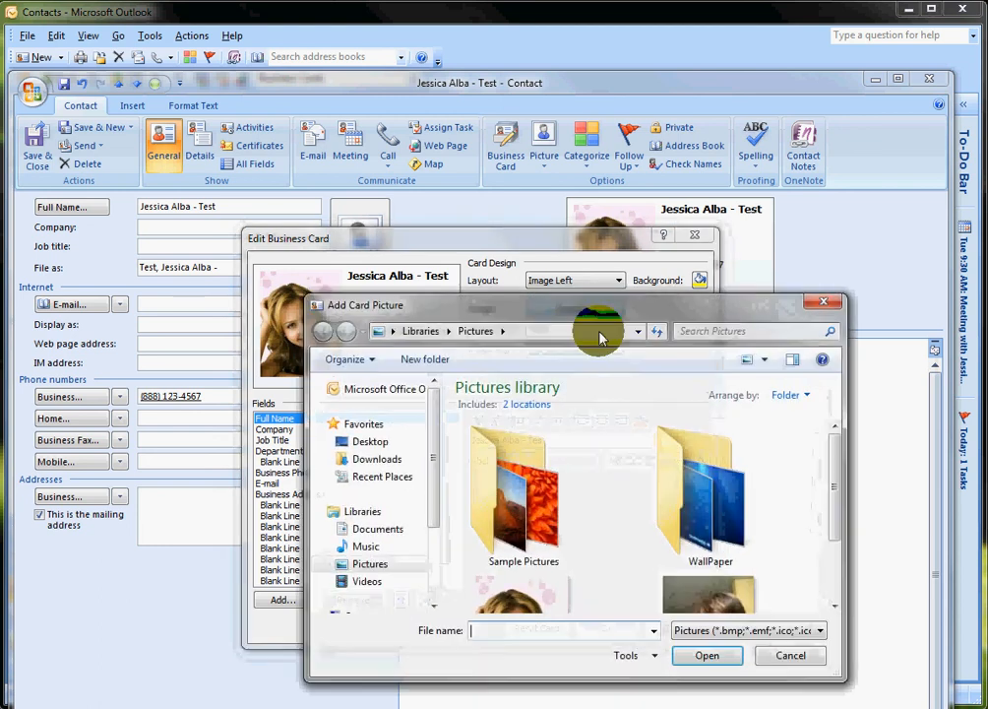
click(707, 655)
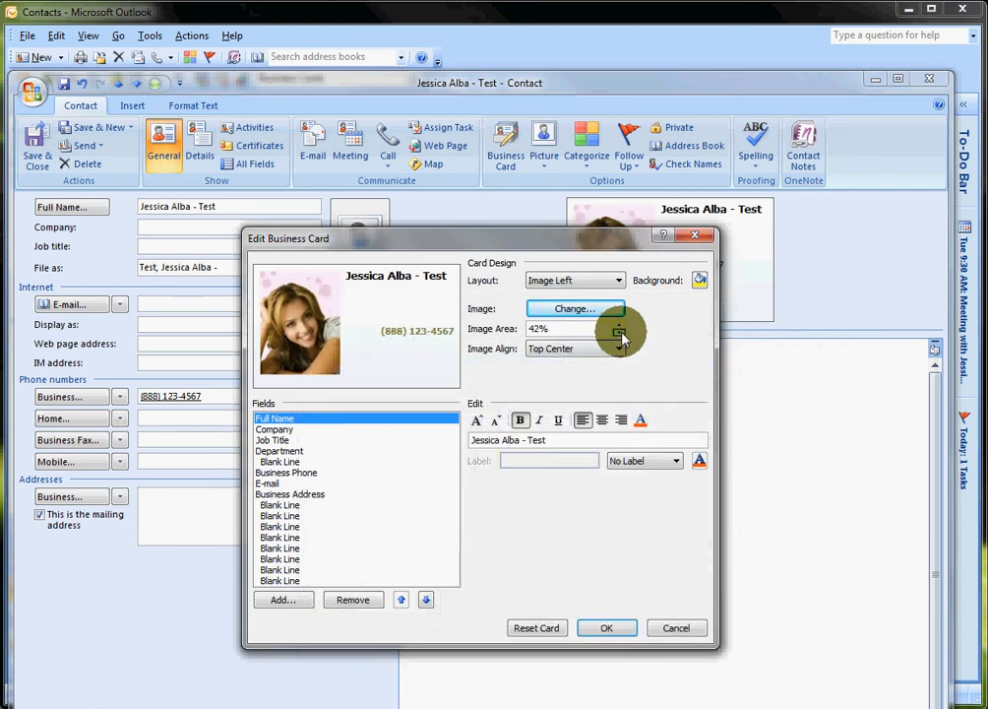
click(617, 280)
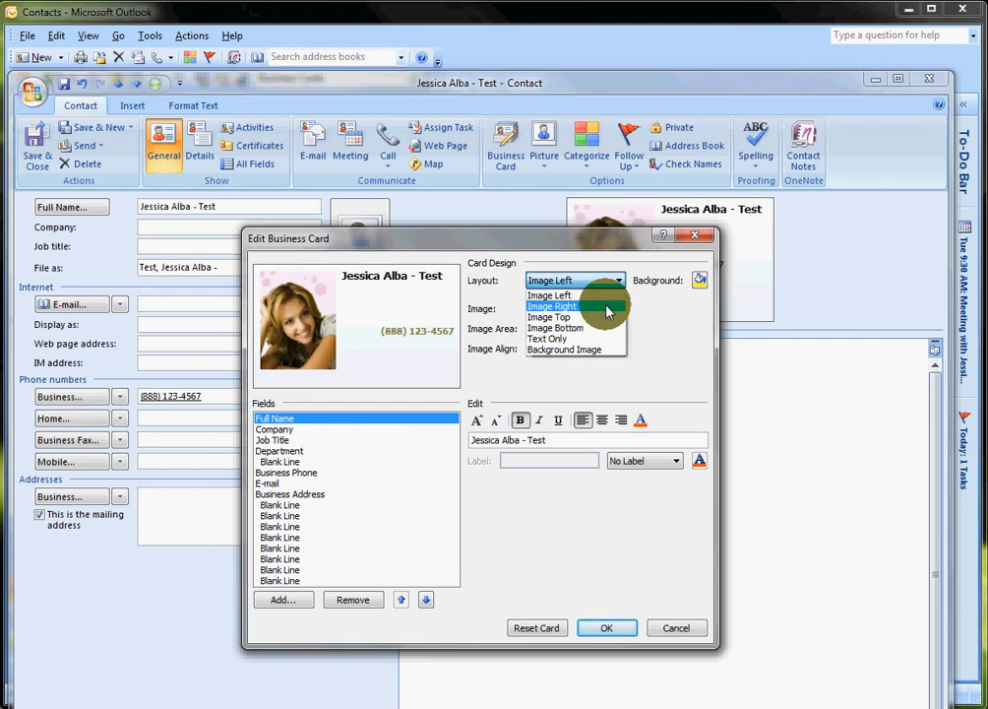
click(551, 307)
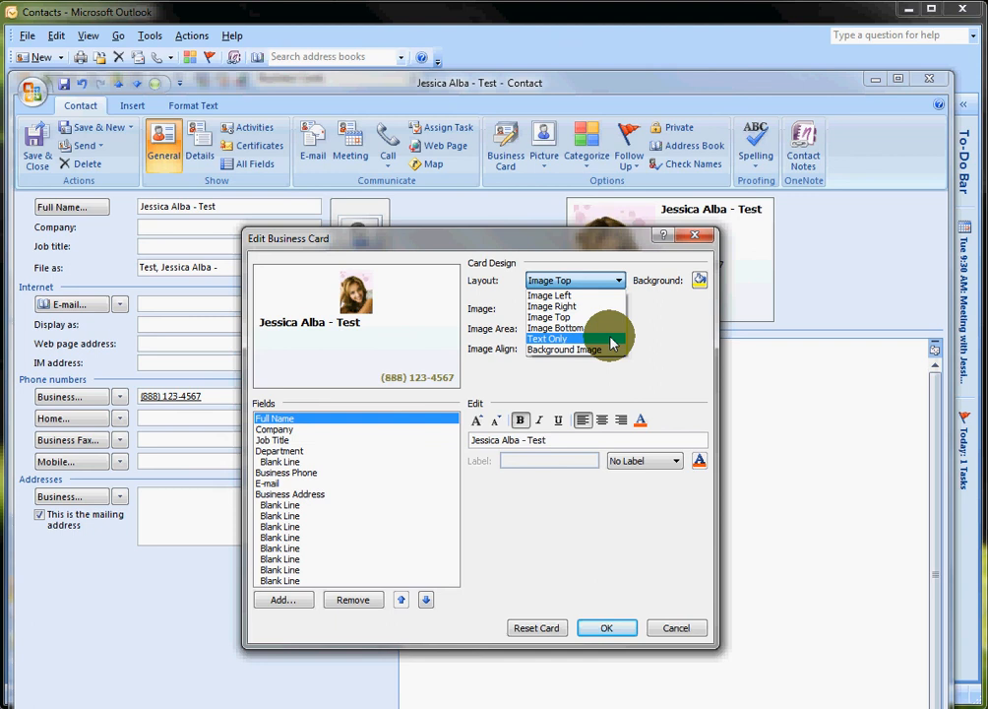
click(550, 295)
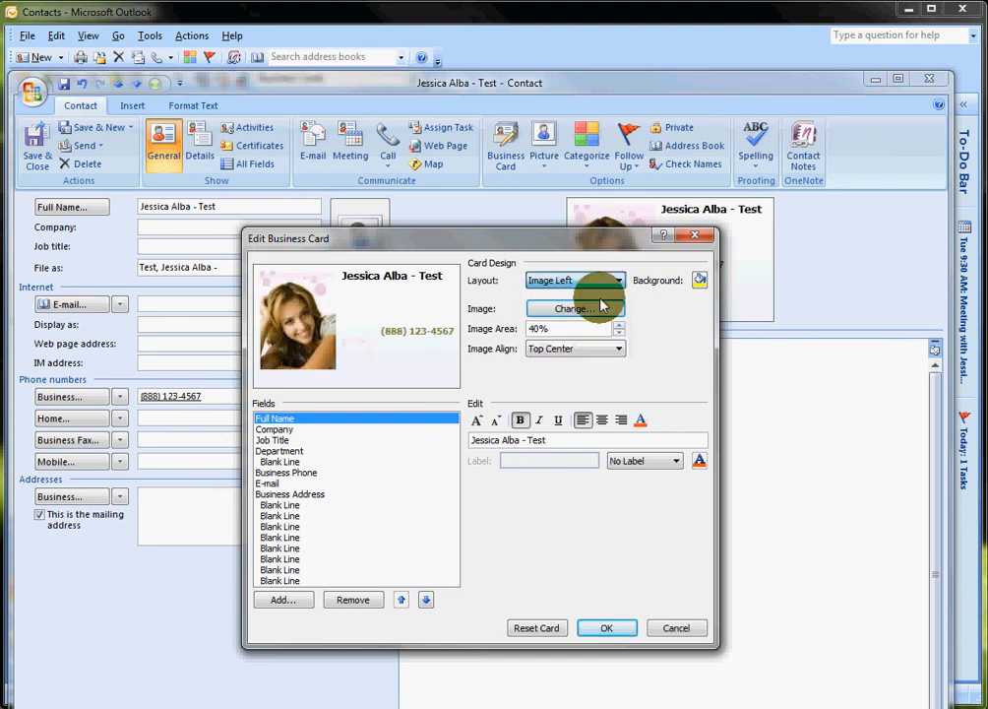
click(606, 627)
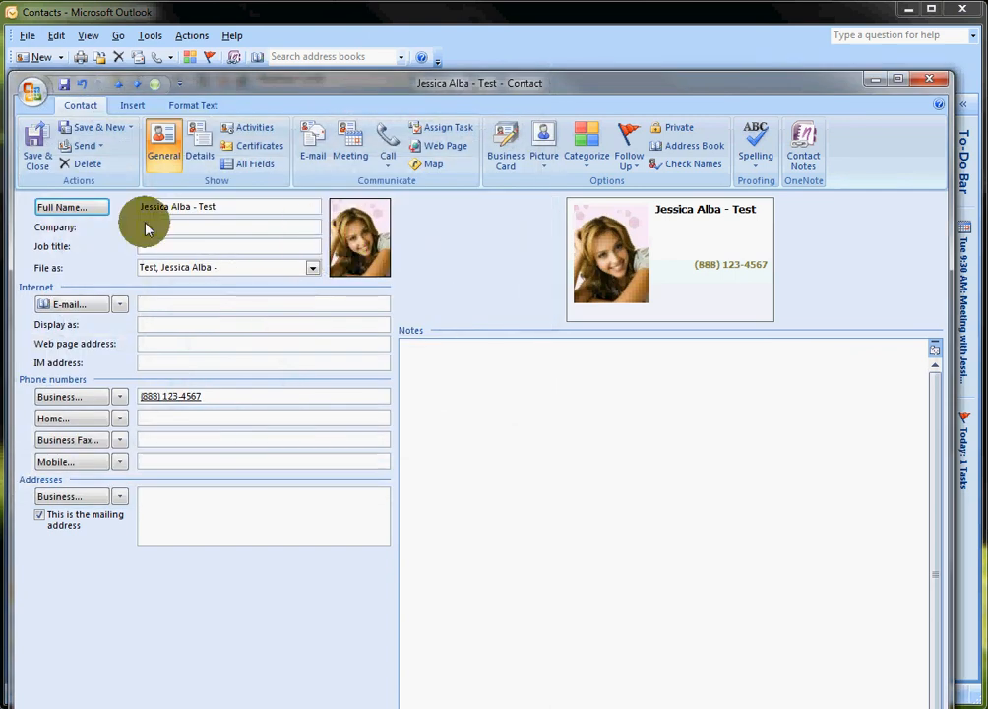
- Save and close the Jessica Alba - Test contact
click(36, 148)
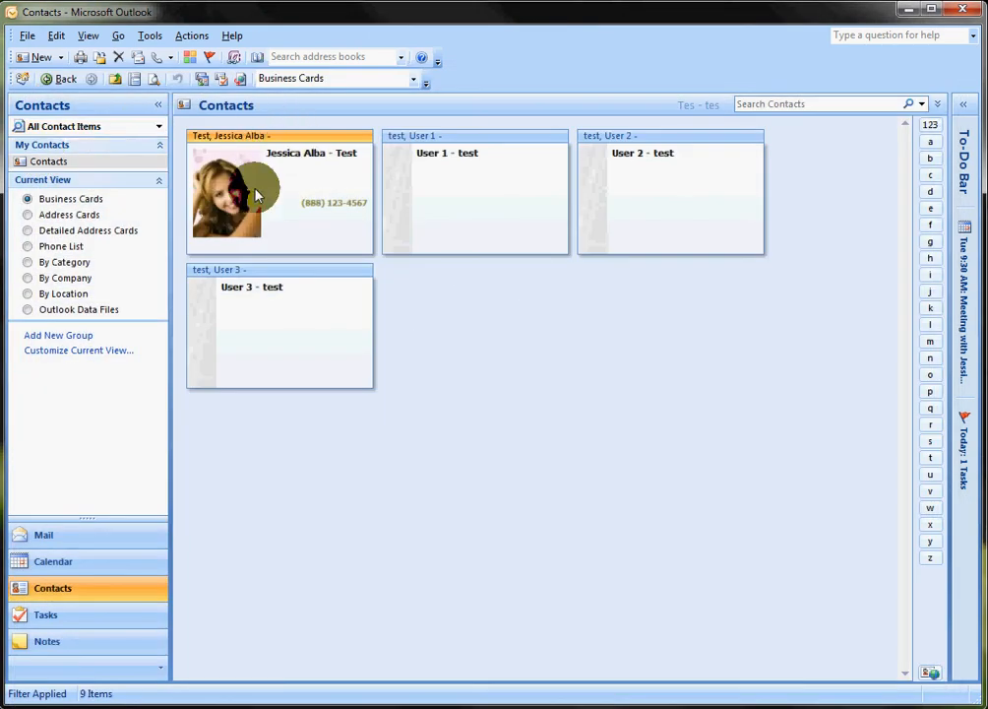